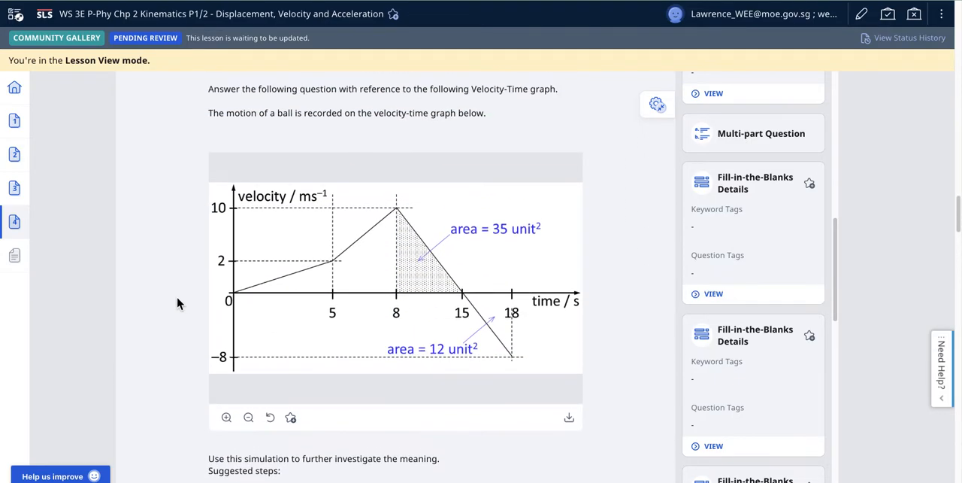
{"action": "mouse_move", "coordinate": [242, 209]}
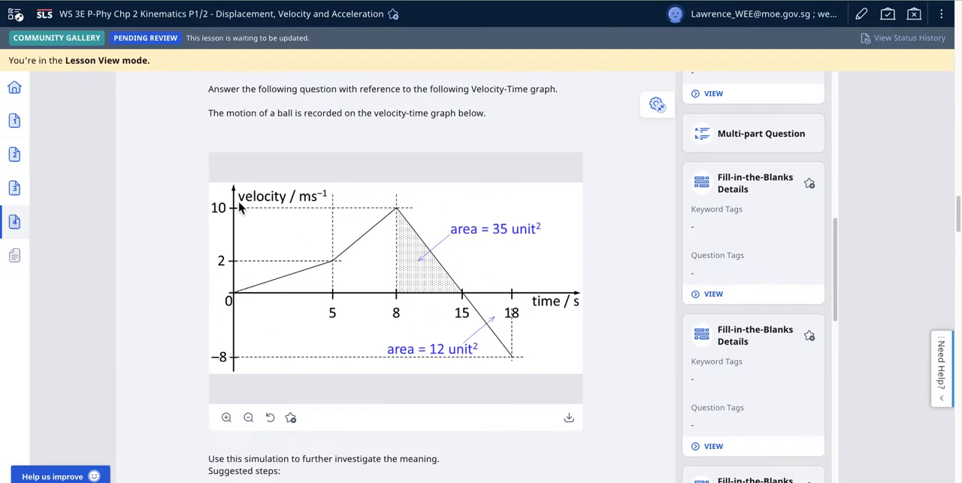
{"action": "mouse_move", "coordinate": [306, 295]}
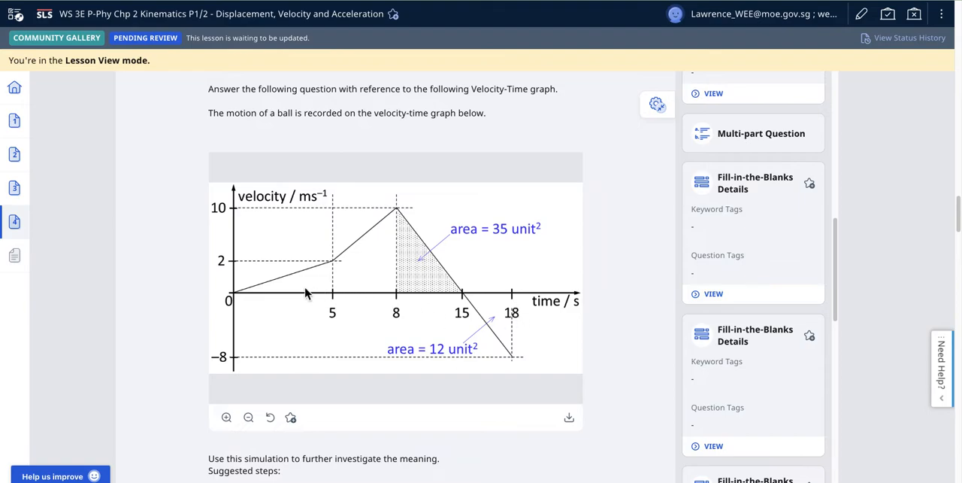
{"action": "mouse_move", "coordinate": [501, 344]}
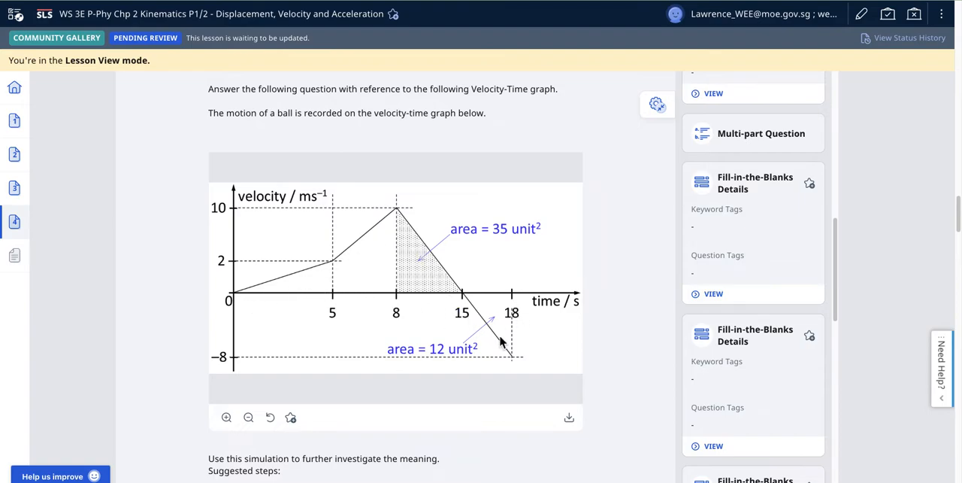
{"action": "mouse_move", "coordinate": [436, 311]}
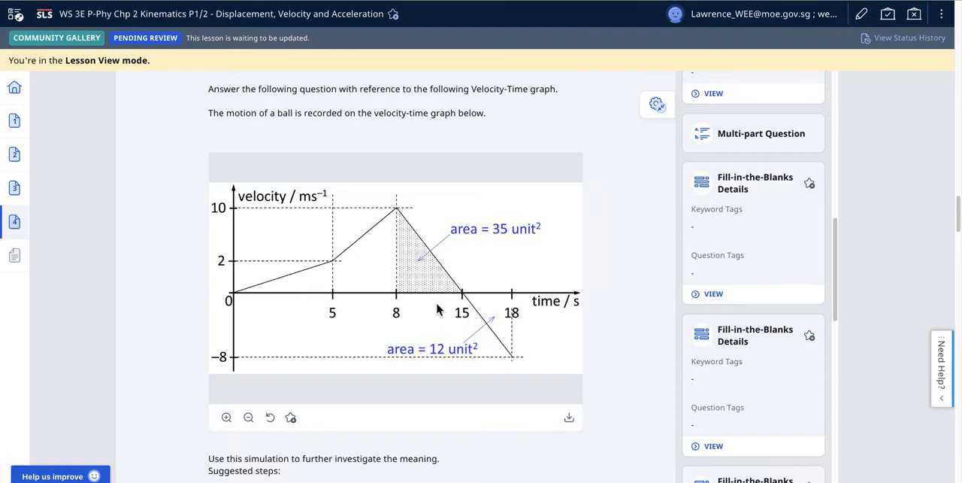
{"action": "mouse_move", "coordinate": [622, 351]}
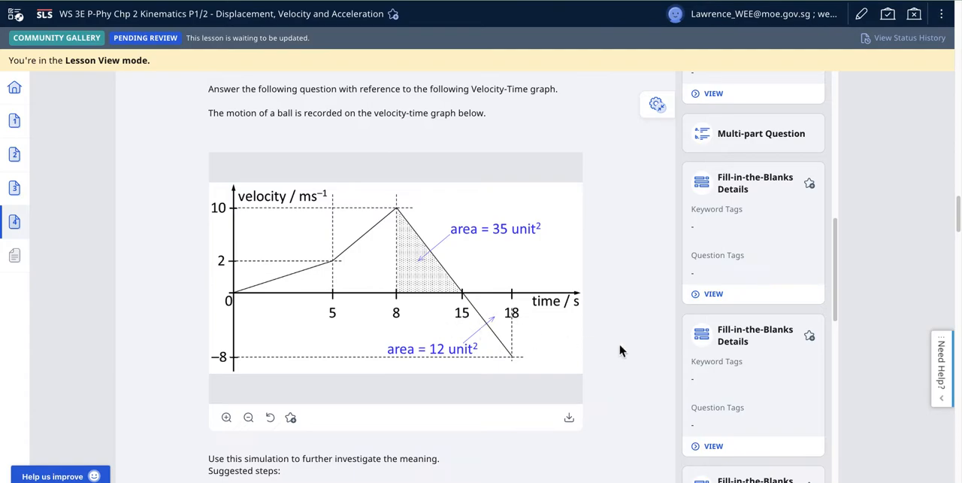
- Scroll past the ball's velocity-time graph to the embedded EJSS car simulation and suggested steps
{"action": "scroll", "scroll_direction": "down", "scroll_amount": 3}
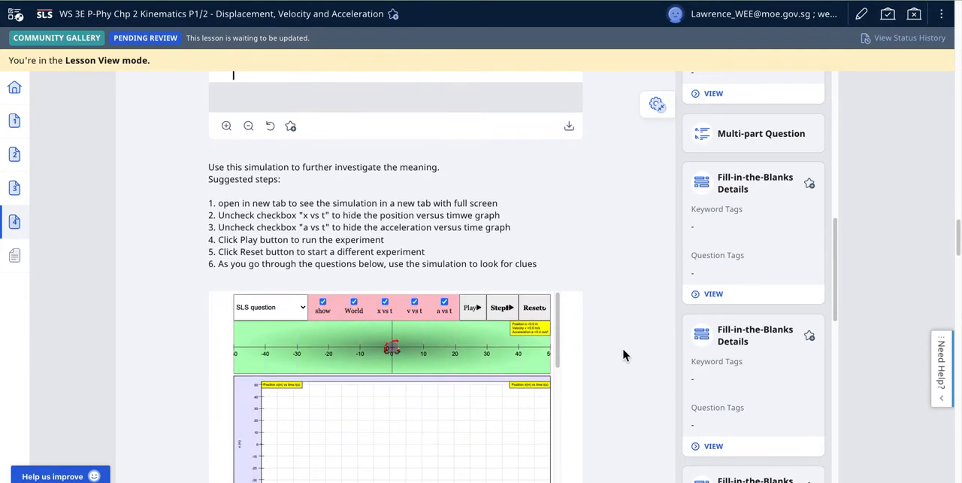
{"action": "scroll", "scroll_direction": "down", "scroll_amount": 3}
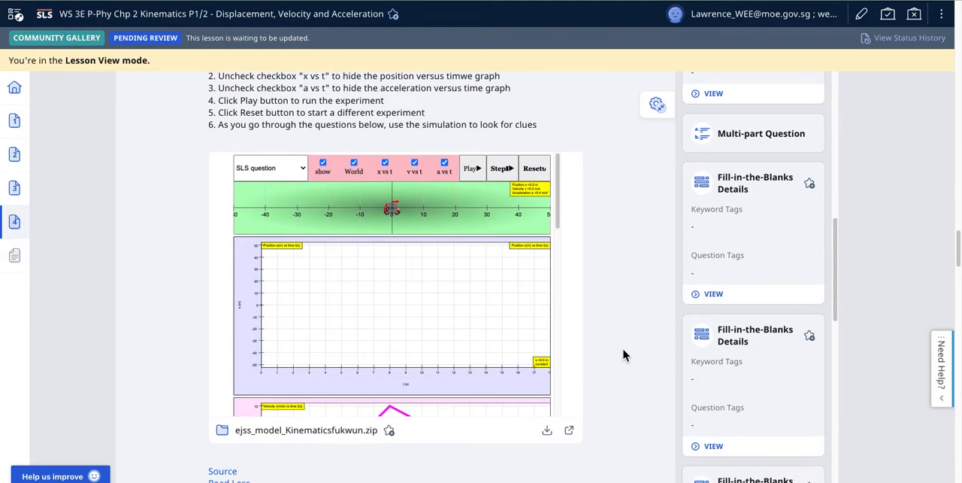
{"action": "mouse_move", "coordinate": [571, 435]}
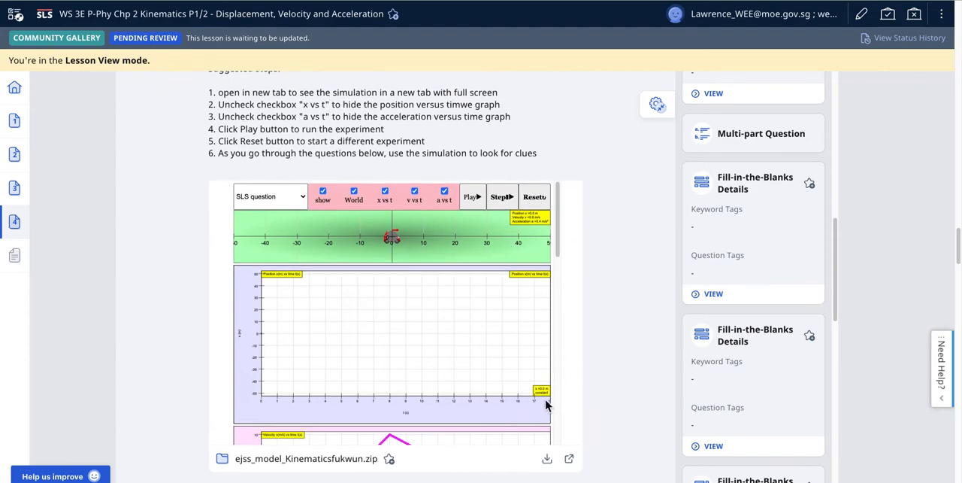
- Open the EJSS simulation in its own tab, hiding x vs t and a vs t graphs
{"action": "left_click", "coordinate": [569, 457]}
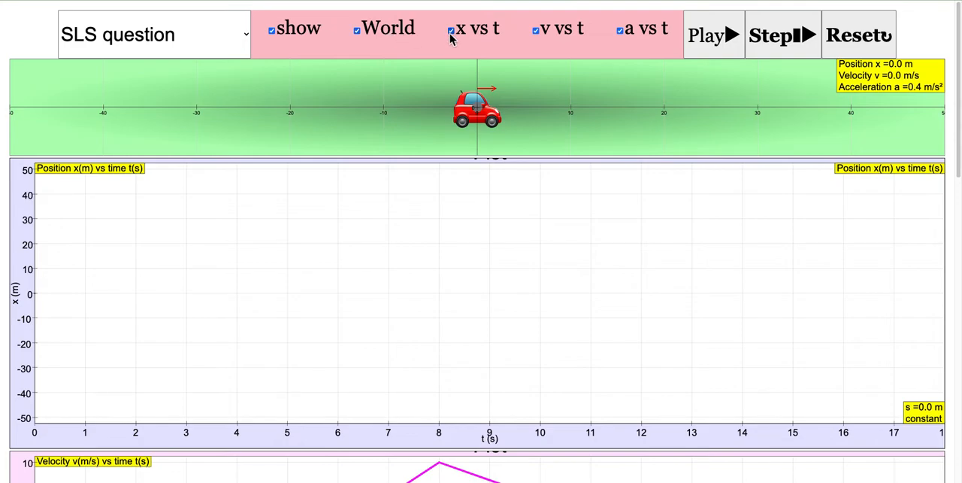
{"action": "left_click", "coordinate": [451, 30]}
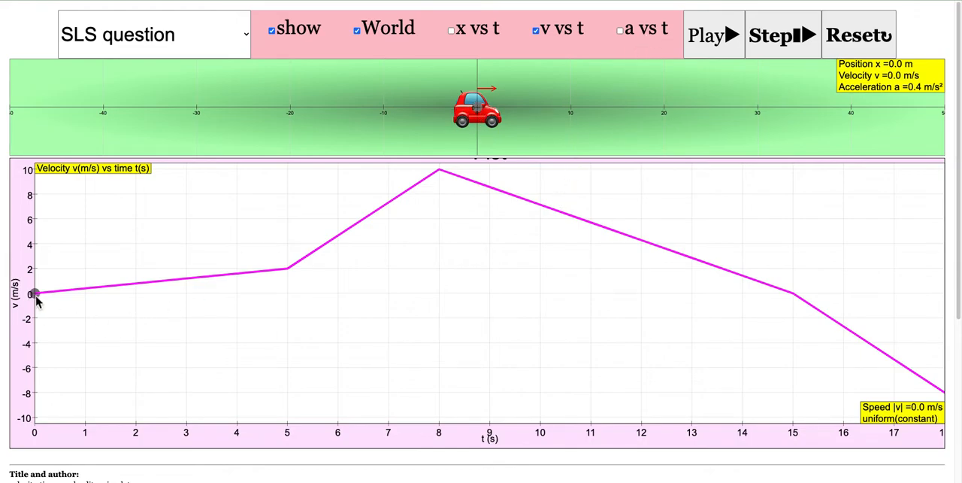
{"action": "mouse_move", "coordinate": [660, 263]}
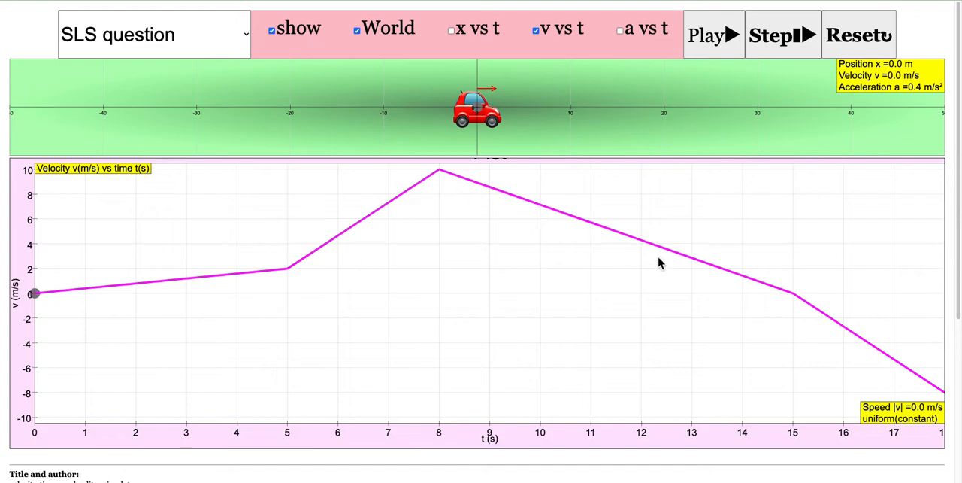
{"action": "mouse_move", "coordinate": [728, 72]}
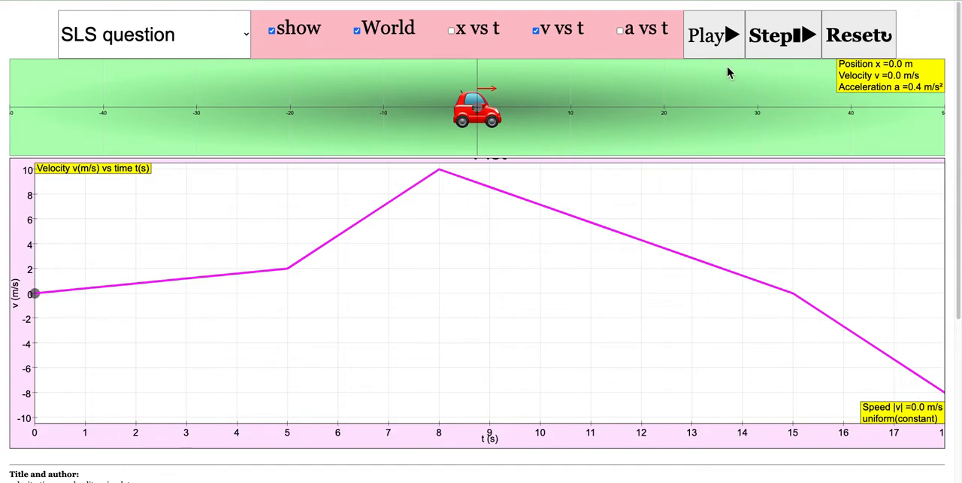
- Play the car through its full 18 s run, ending at 46.2 m and -8.0 m/s
{"action": "left_click", "coordinate": [713, 35]}
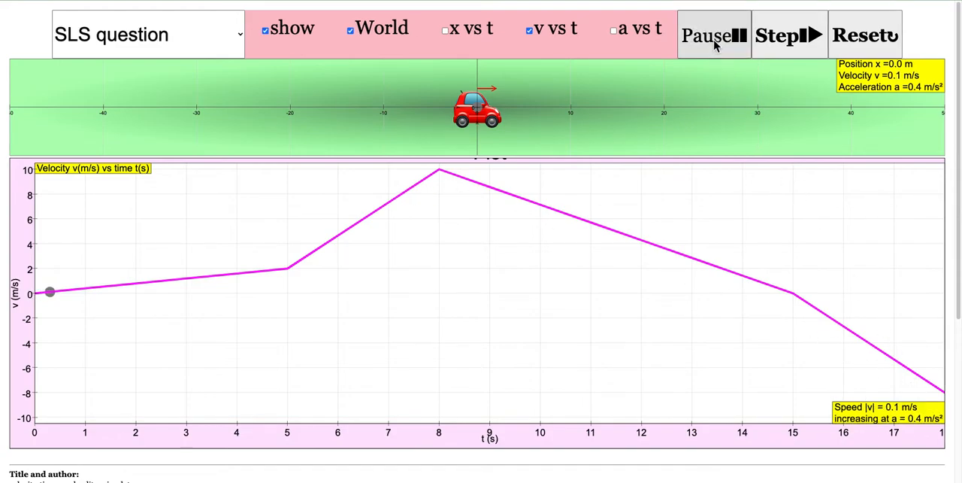
{"action": "left_click", "coordinate": [713, 34]}
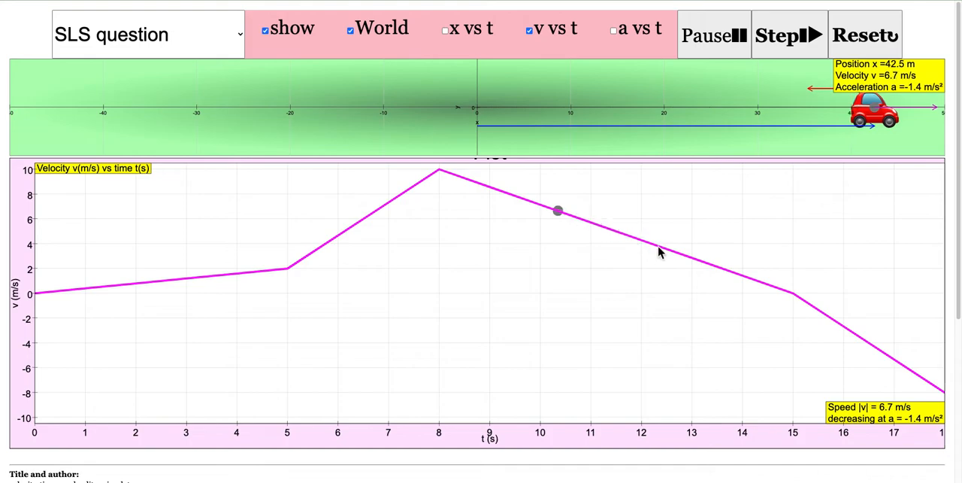
{"action": "left_click", "coordinate": [785, 35]}
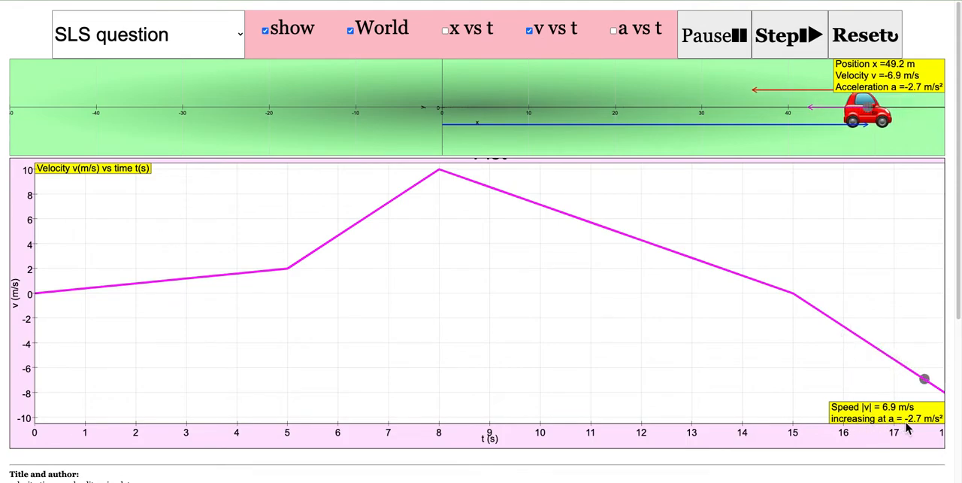
{"action": "left_click", "coordinate": [714, 34]}
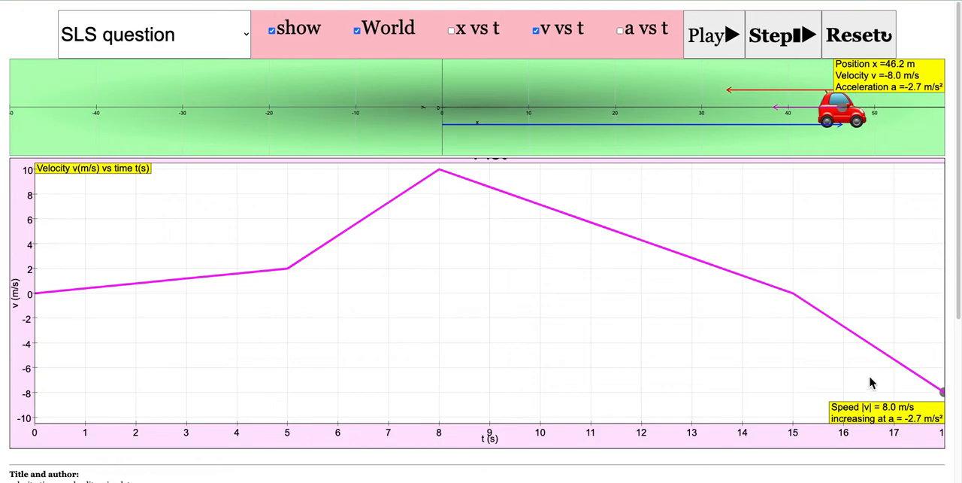
{"action": "mouse_move", "coordinate": [894, 357]}
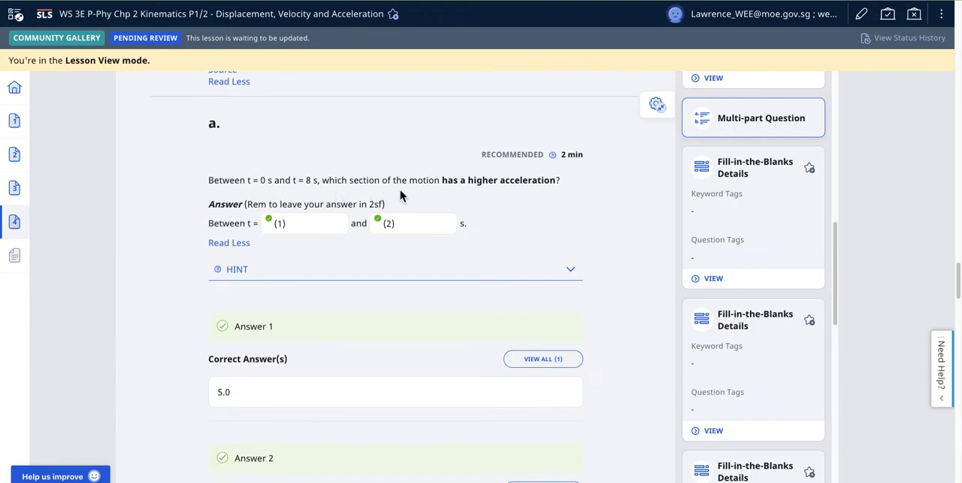
{"action": "mouse_move", "coordinate": [303, 41]}
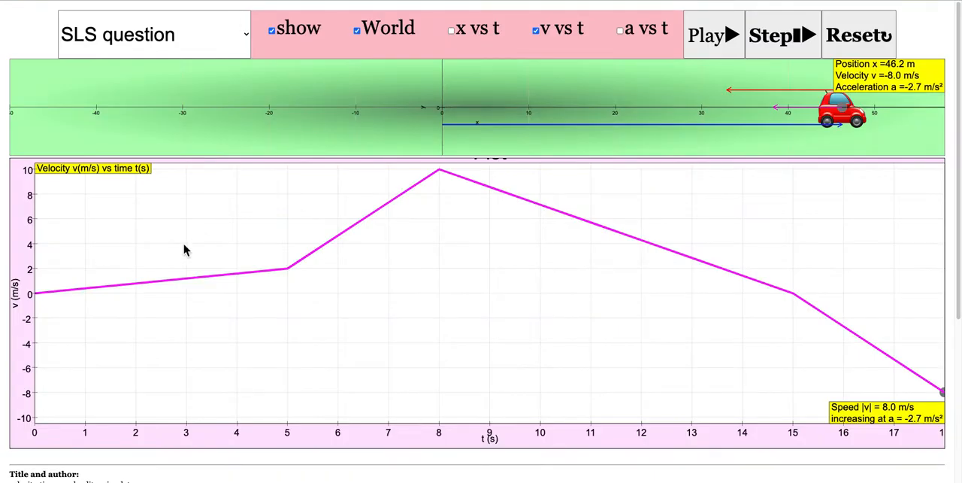
{"action": "mouse_move", "coordinate": [248, 283]}
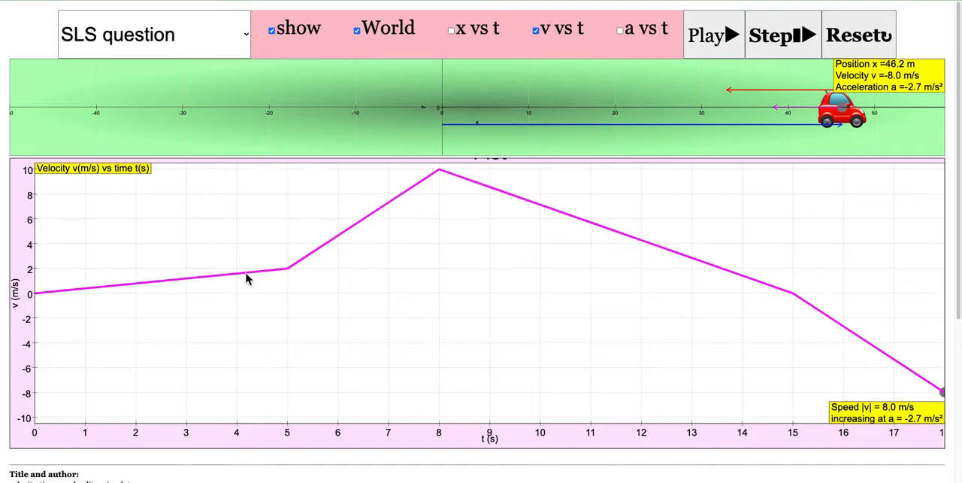
{"action": "mouse_move", "coordinate": [587, 47]}
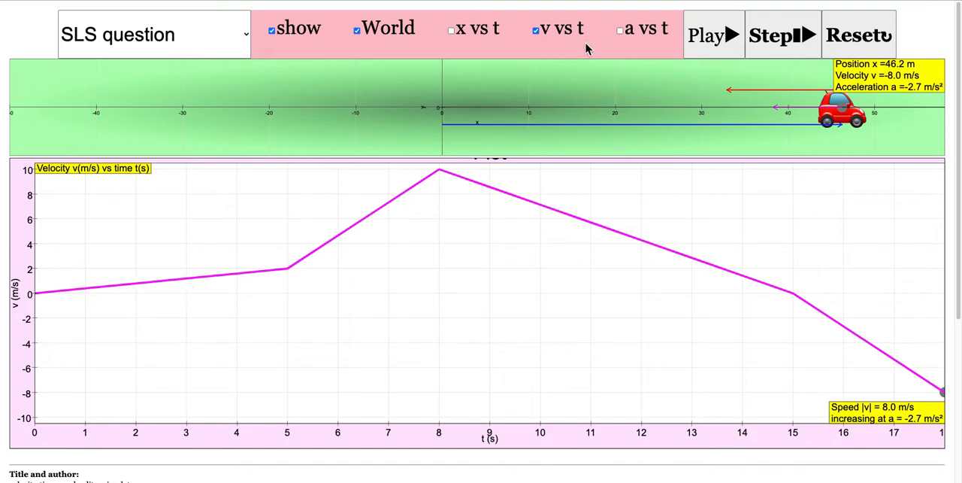
- Show the acceleration-time graph, where the 5–8 s step is highest
{"action": "left_click", "coordinate": [622, 30]}
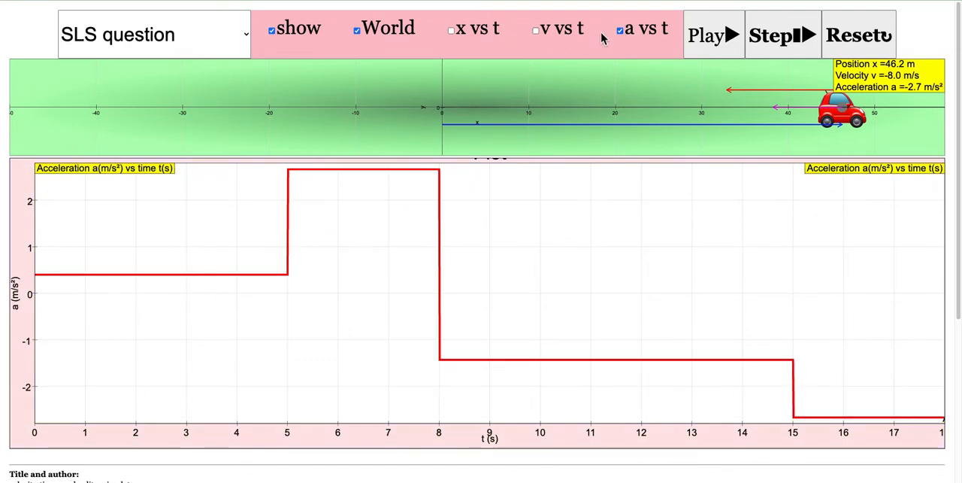
{"action": "left_click", "coordinate": [536, 29]}
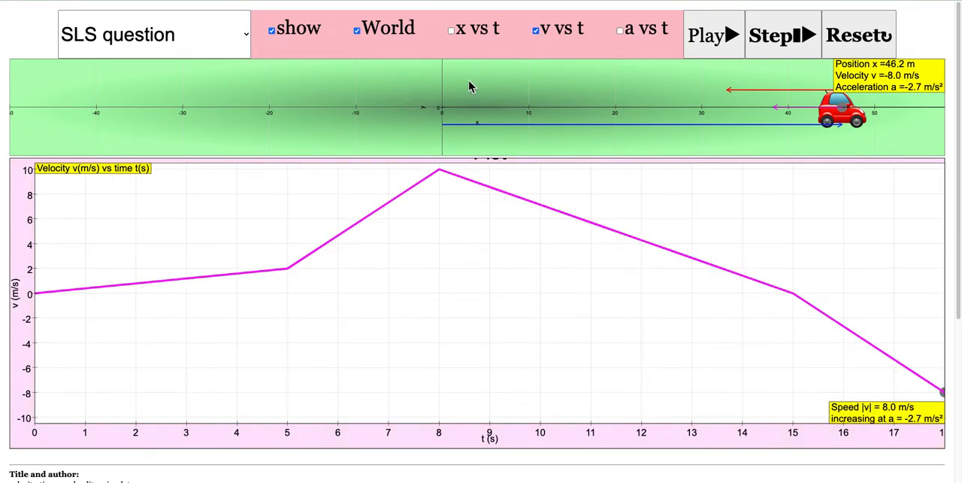
{"action": "left_click", "coordinate": [620, 30]}
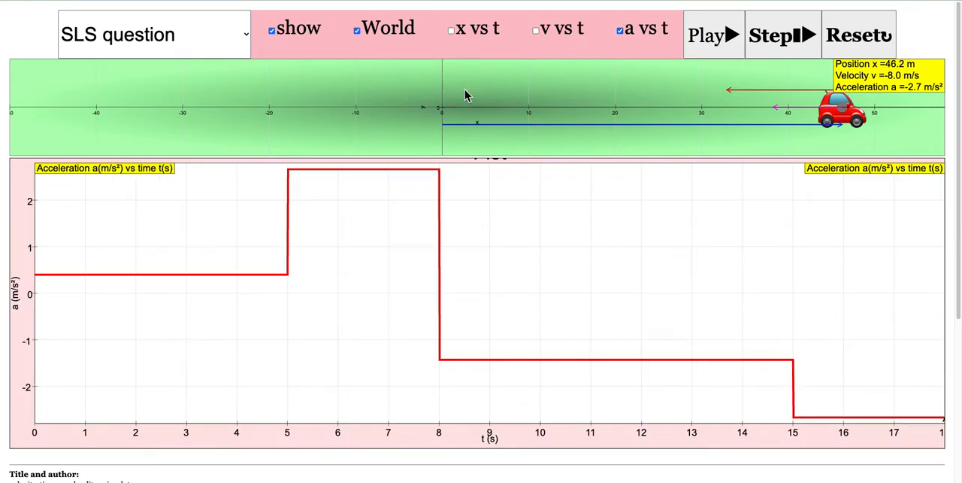
{"action": "mouse_move", "coordinate": [281, 224]}
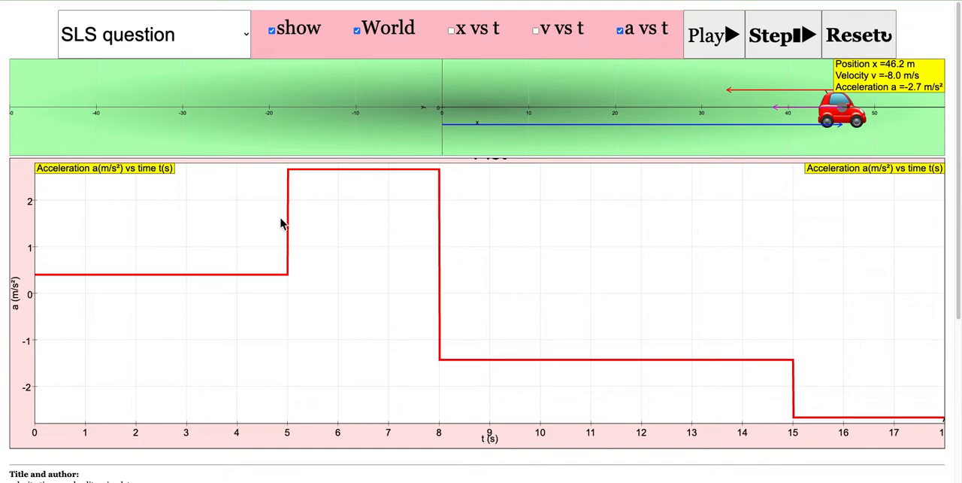
{"action": "mouse_move", "coordinate": [333, 176]}
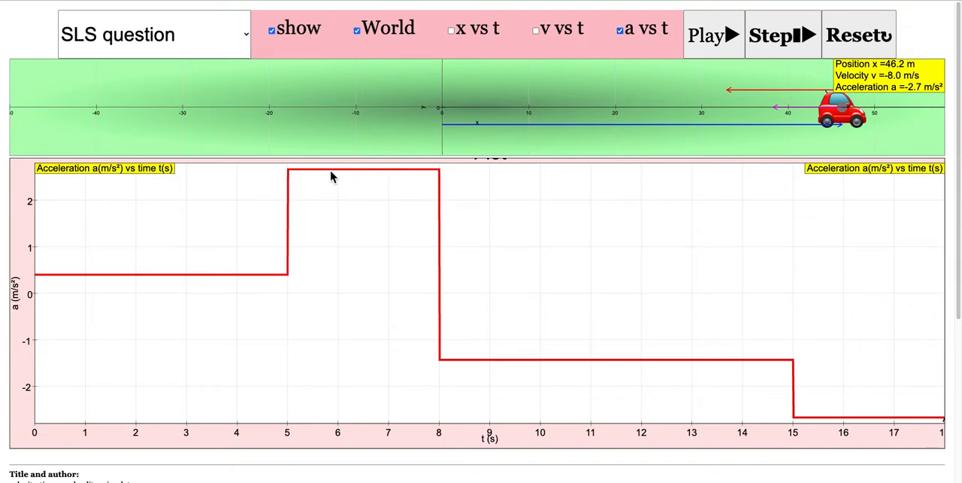
{"action": "mouse_move", "coordinate": [353, 179]}
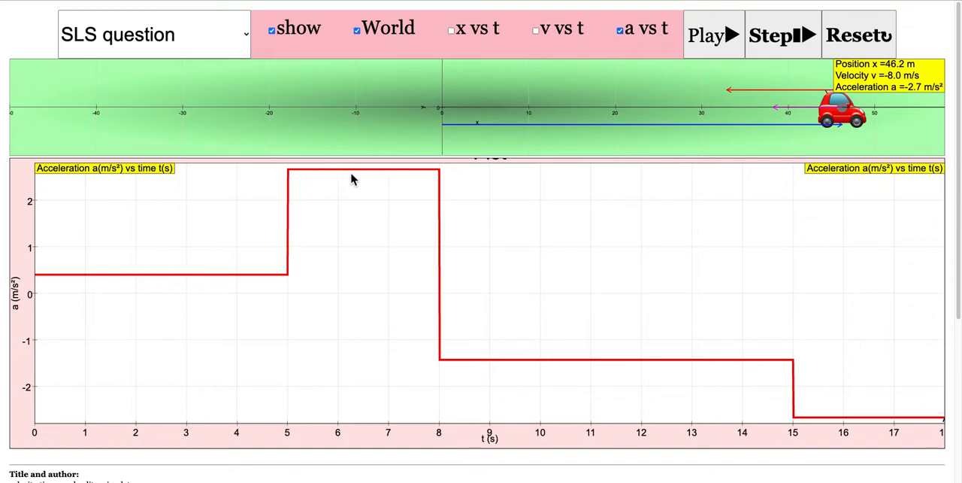
{"action": "mouse_move", "coordinate": [294, 302]}
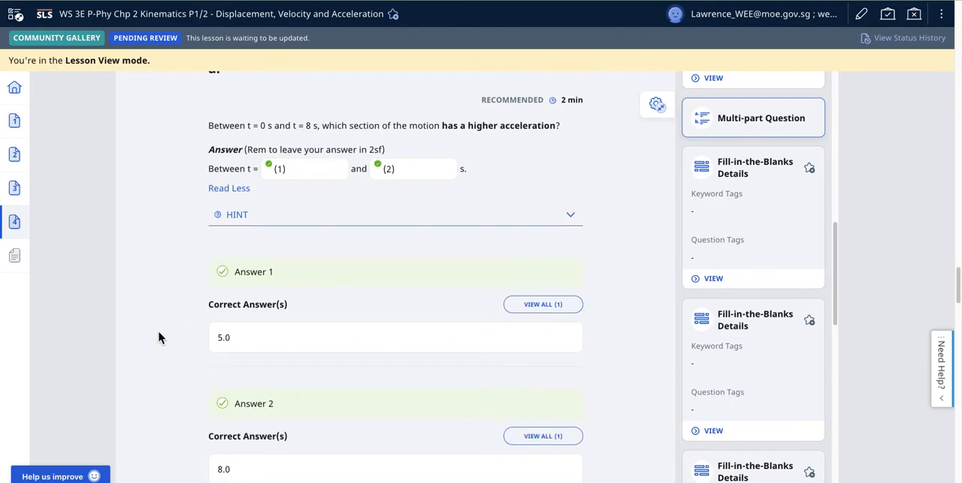
- Scroll to part b, the ball's U-turn question with answer 15
{"action": "scroll", "scroll_direction": "down", "scroll_amount": 3}
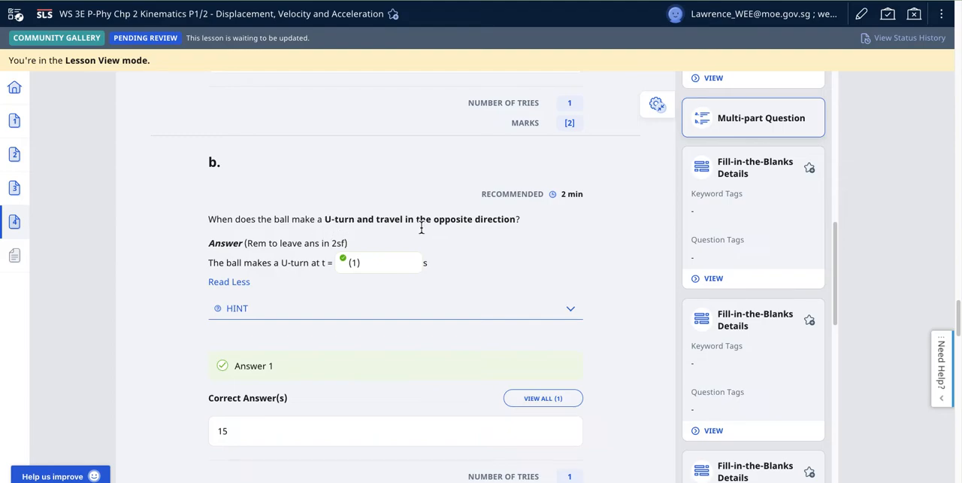
{"action": "mouse_move", "coordinate": [421, 226]}
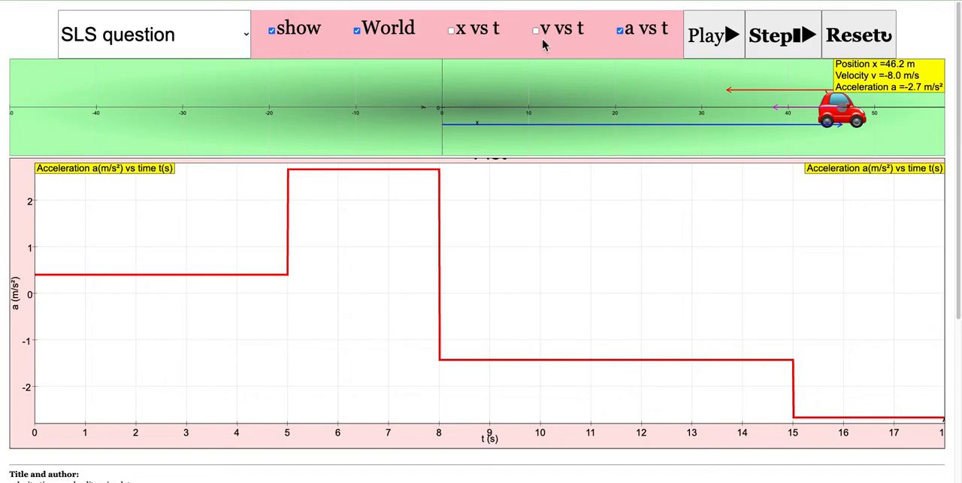
{"action": "mouse_move", "coordinate": [543, 34]}
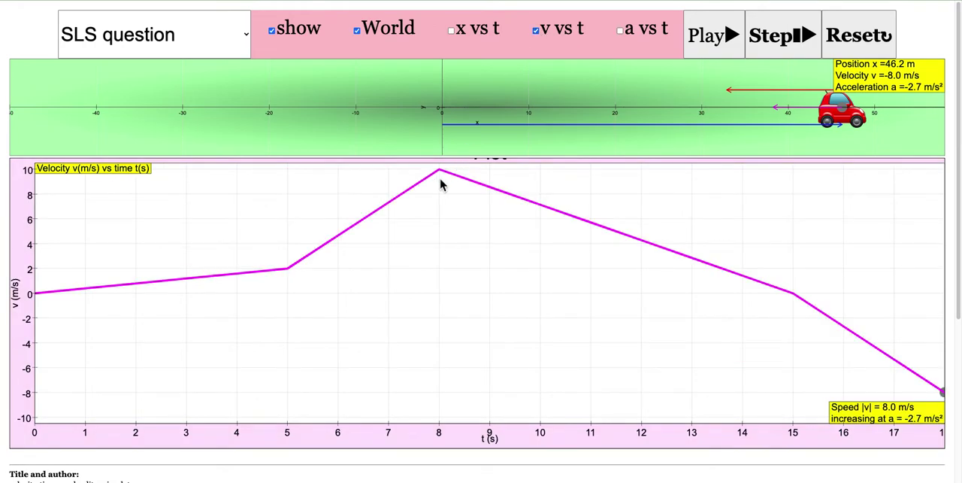
{"action": "mouse_move", "coordinate": [454, 179]}
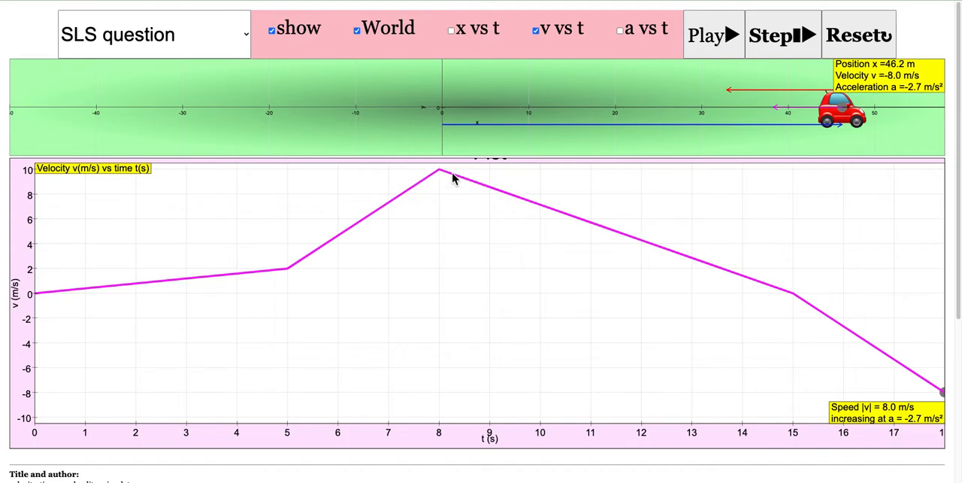
{"action": "mouse_move", "coordinate": [734, 303]}
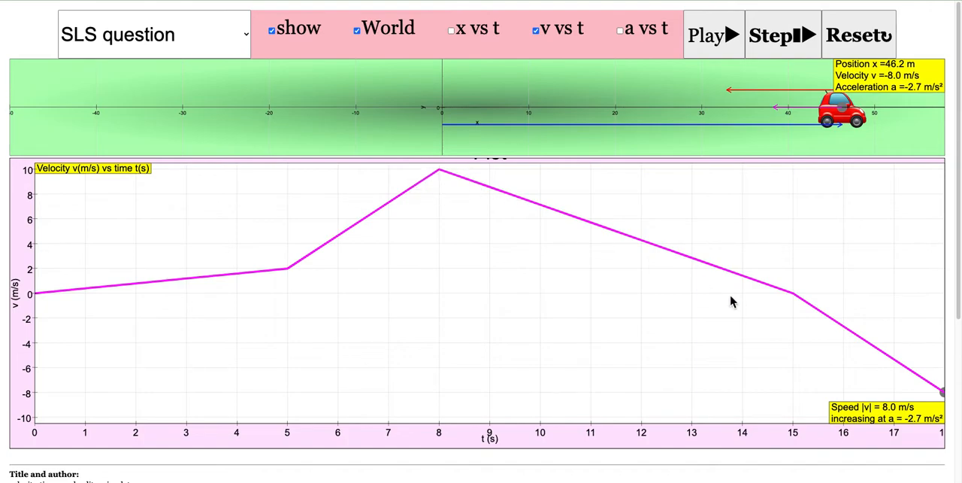
{"action": "mouse_move", "coordinate": [750, 254]}
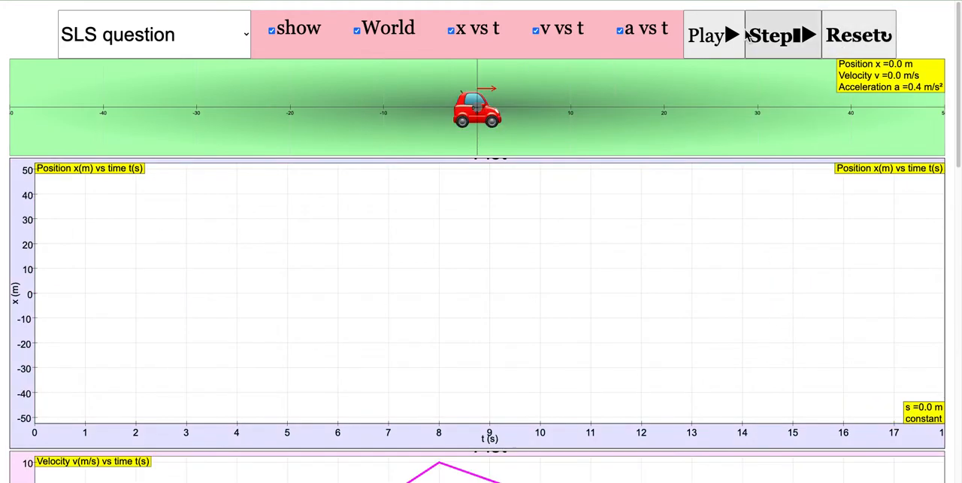
- Run the car and pause just past the U-turn at about 15.6 s, velocity -1.6 m/s
{"action": "left_click", "coordinate": [710, 35]}
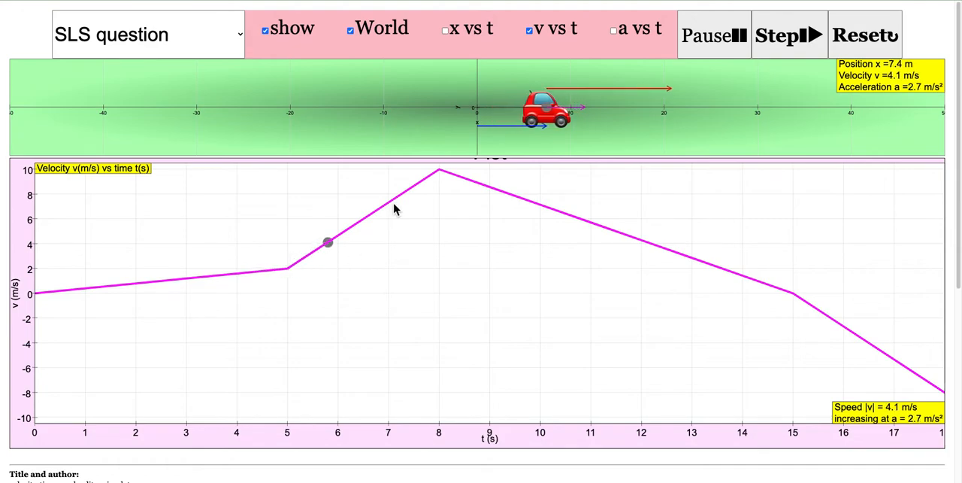
{"action": "left_click", "coordinate": [789, 34]}
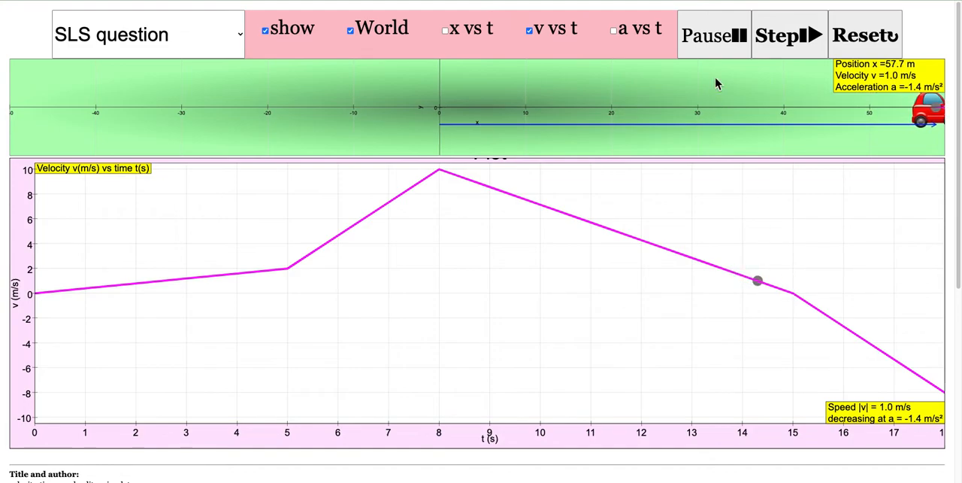
{"action": "left_click", "coordinate": [709, 35]}
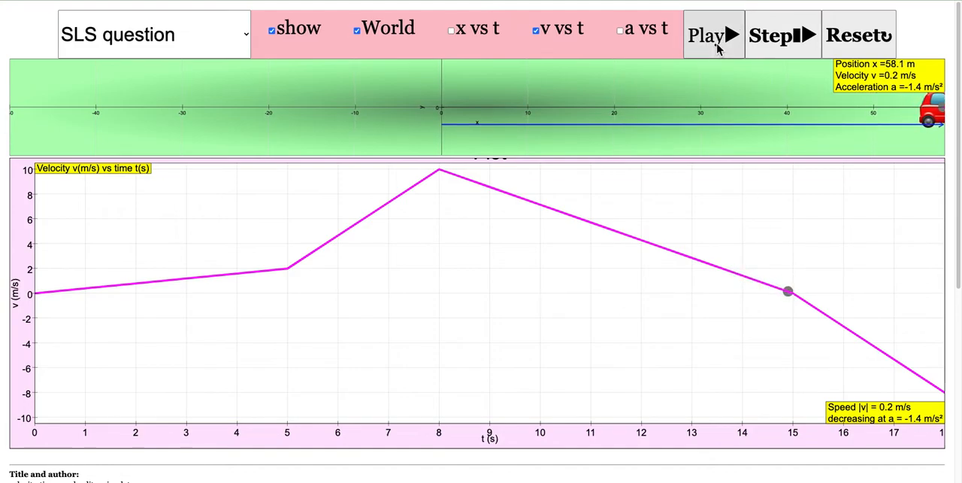
{"action": "left_click", "coordinate": [709, 34]}
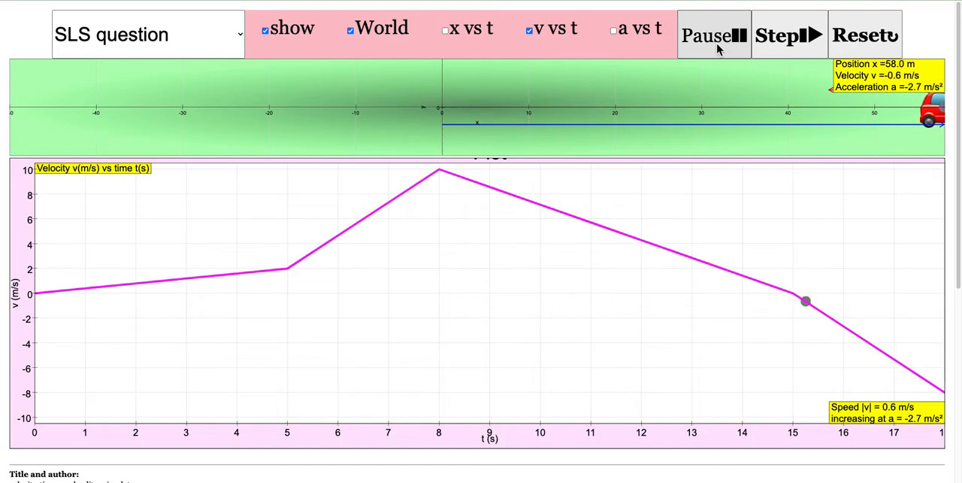
{"action": "left_click", "coordinate": [715, 35]}
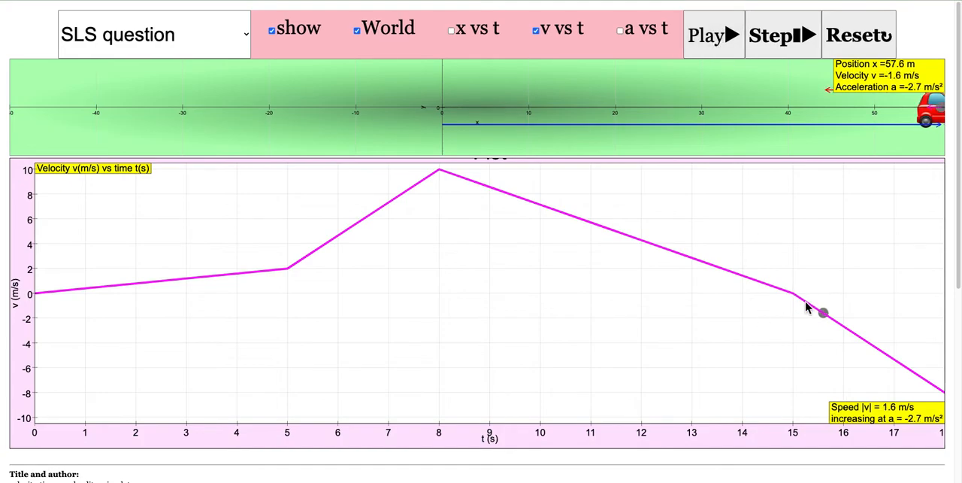
{"action": "mouse_move", "coordinate": [808, 308]}
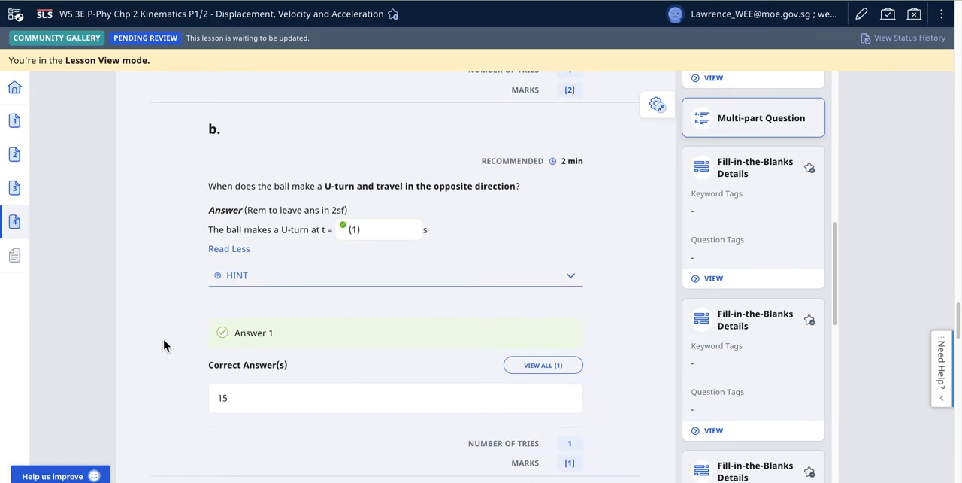
- Scroll to part c on when the ball decelerates, showing first answer 8.0
{"action": "scroll", "scroll_direction": "down", "scroll_amount": 3}
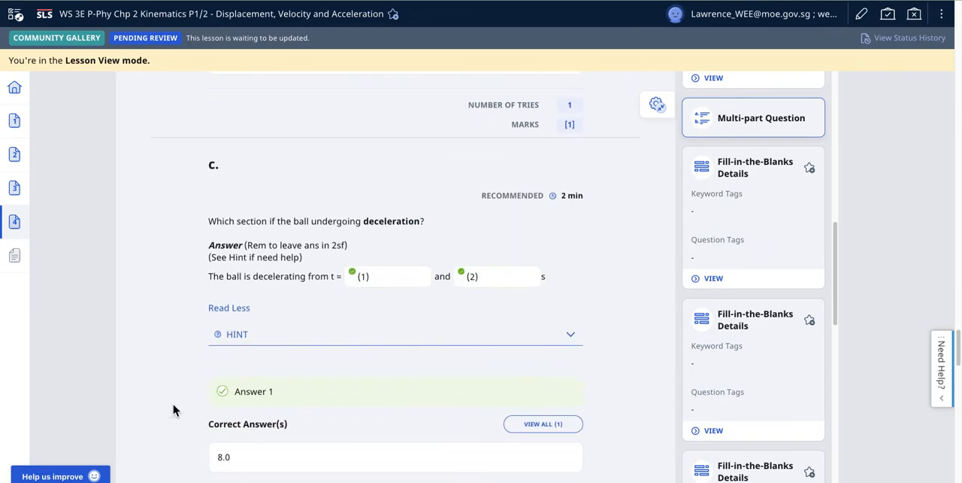
{"action": "mouse_move", "coordinate": [242, 238]}
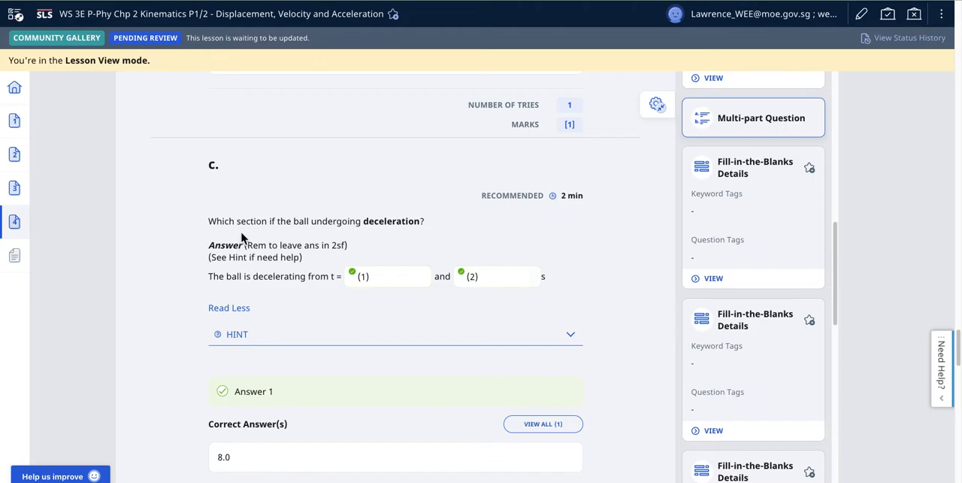
{"action": "mouse_move", "coordinate": [411, 237]}
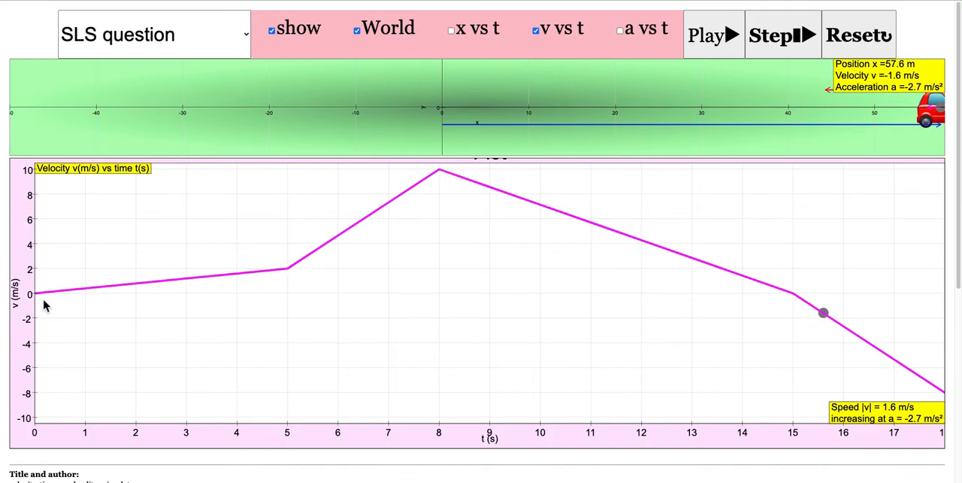
{"action": "mouse_move", "coordinate": [445, 177]}
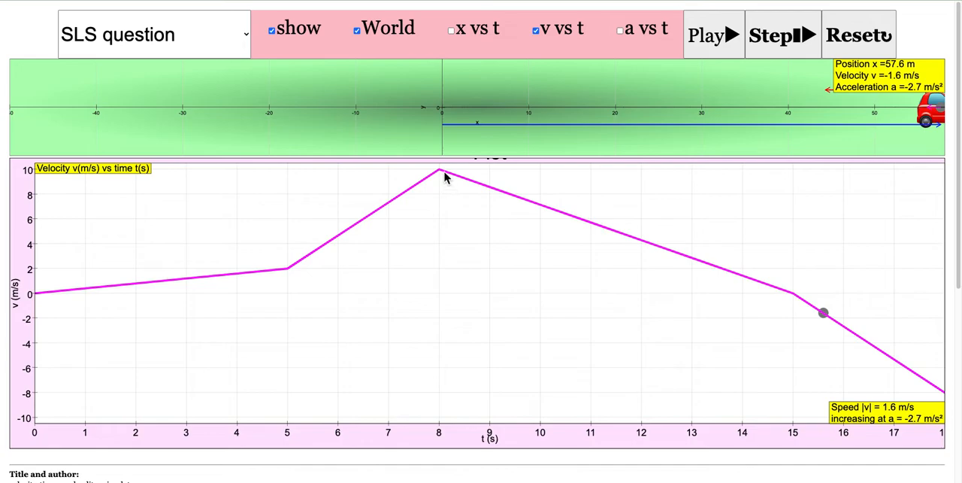
{"action": "mouse_move", "coordinate": [681, 285]}
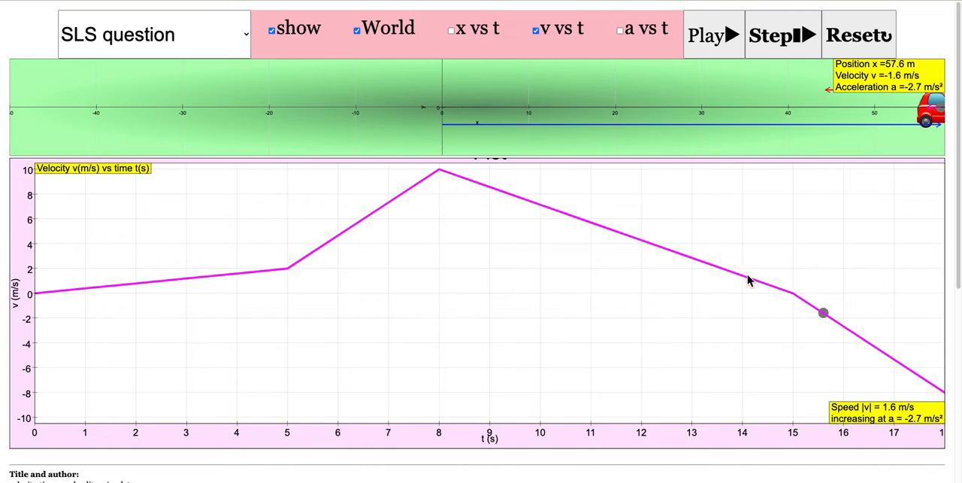
{"action": "mouse_move", "coordinate": [886, 361]}
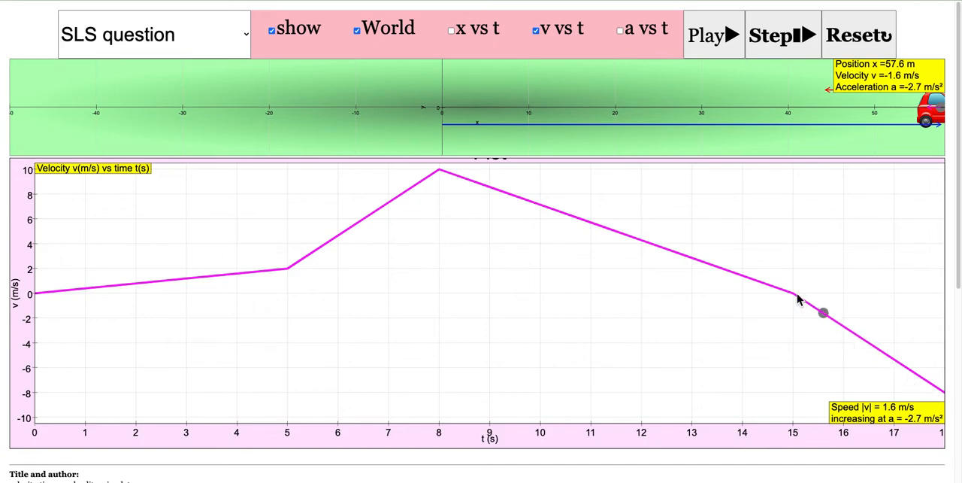
{"action": "mouse_move", "coordinate": [834, 331]}
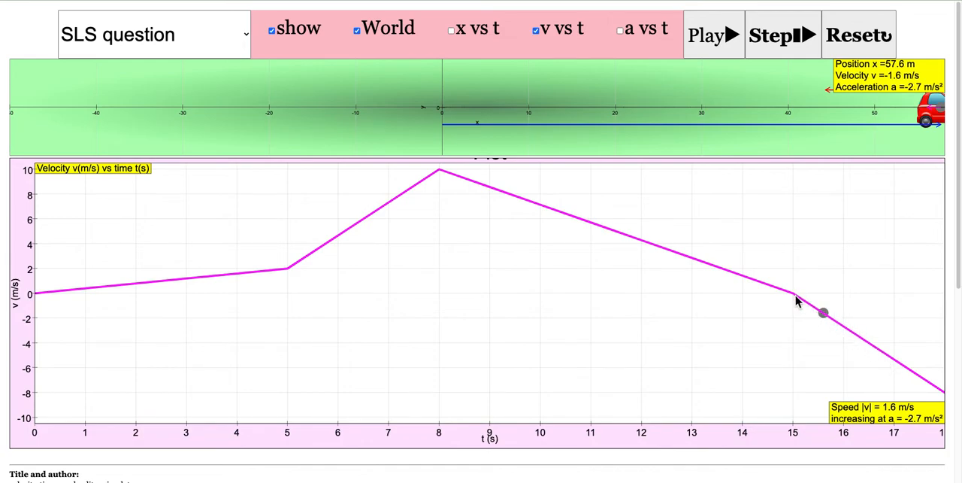
{"action": "mouse_move", "coordinate": [879, 403]}
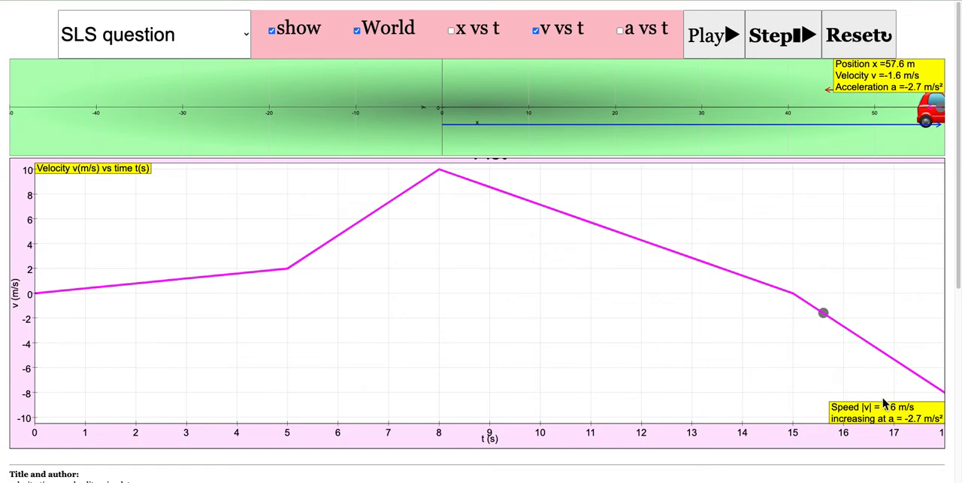
{"action": "mouse_move", "coordinate": [806, 301]}
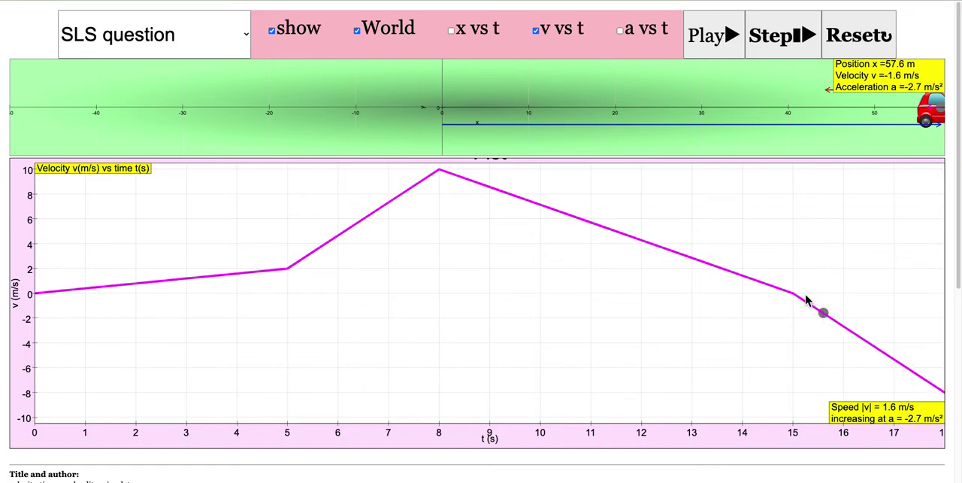
{"action": "mouse_move", "coordinate": [805, 308]}
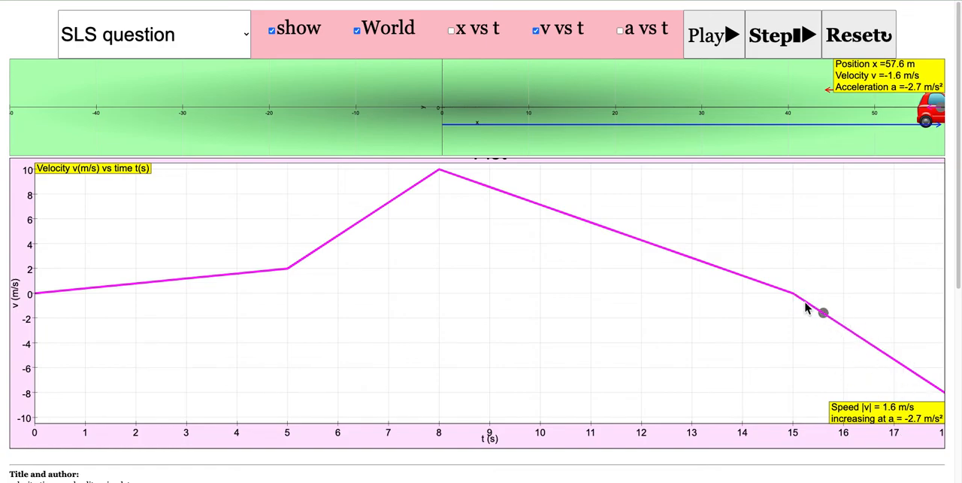
{"action": "mouse_move", "coordinate": [808, 310]}
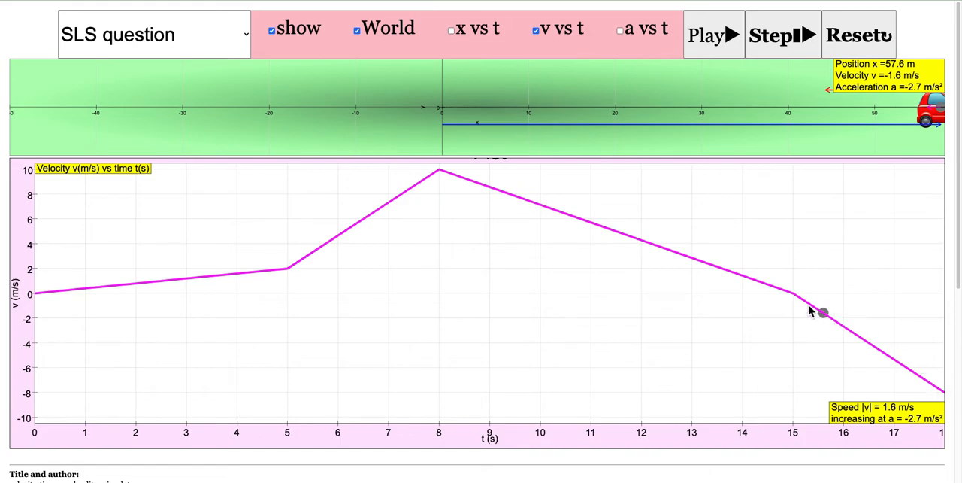
{"action": "mouse_move", "coordinate": [918, 395]}
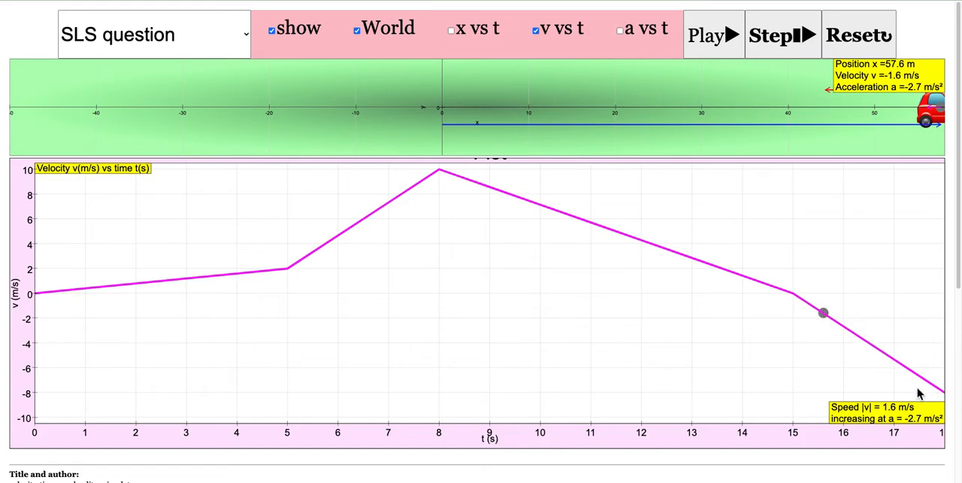
{"action": "mouse_move", "coordinate": [792, 296]}
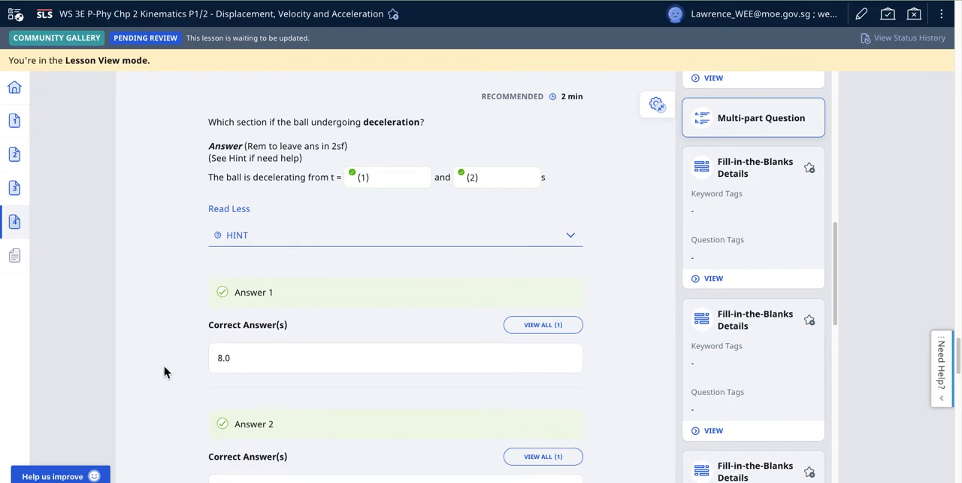
- Scroll past parts c and d to part e, deceleration versus negative acceleration
{"action": "scroll", "scroll_direction": "down", "scroll_amount": 3}
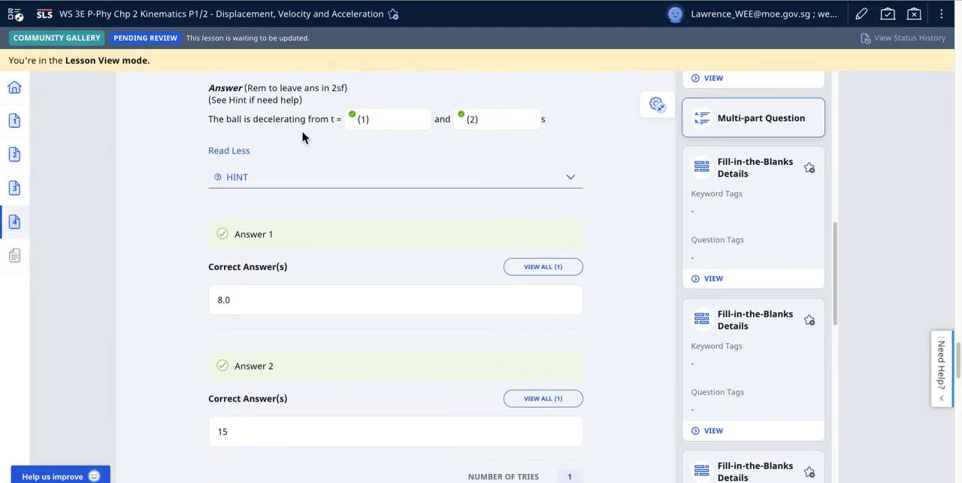
{"action": "scroll", "scroll_direction": "down", "scroll_amount": 3}
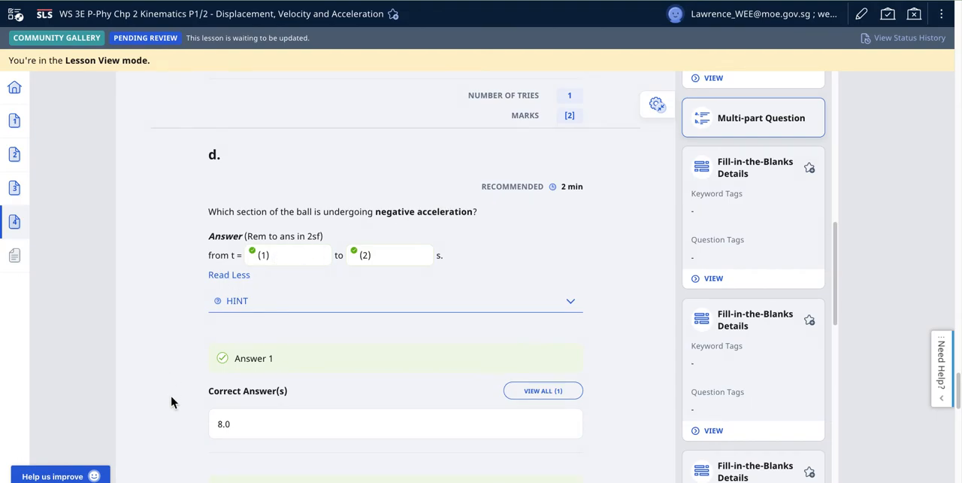
{"action": "scroll", "scroll_direction": "down", "scroll_amount": 3}
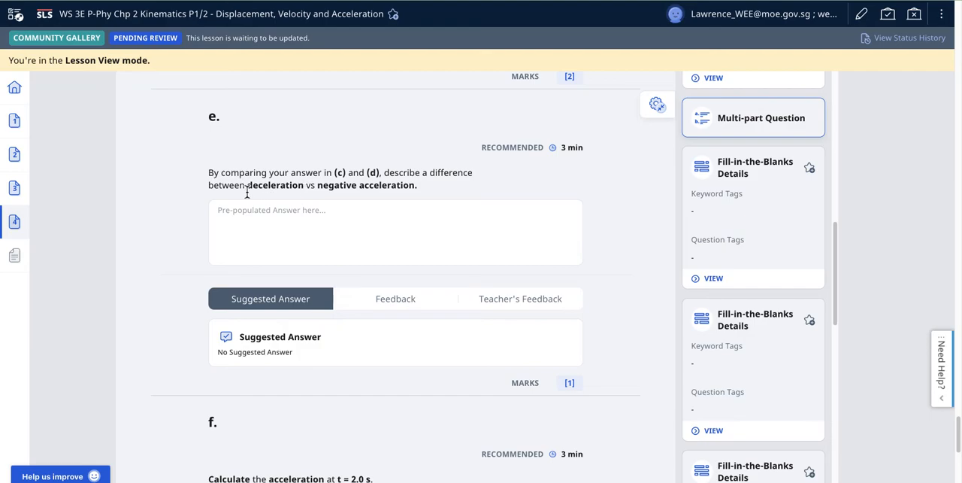
{"action": "mouse_move", "coordinate": [287, 172]}
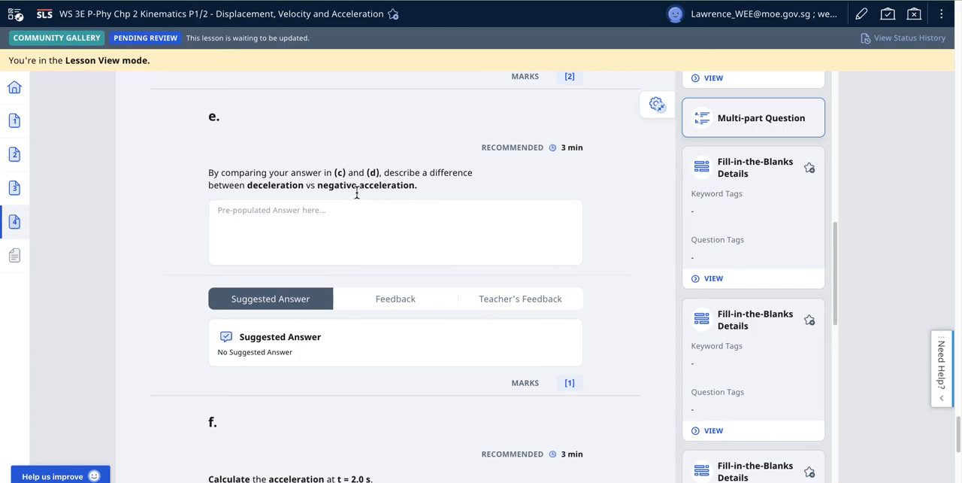
{"action": "mouse_move", "coordinate": [336, 193]}
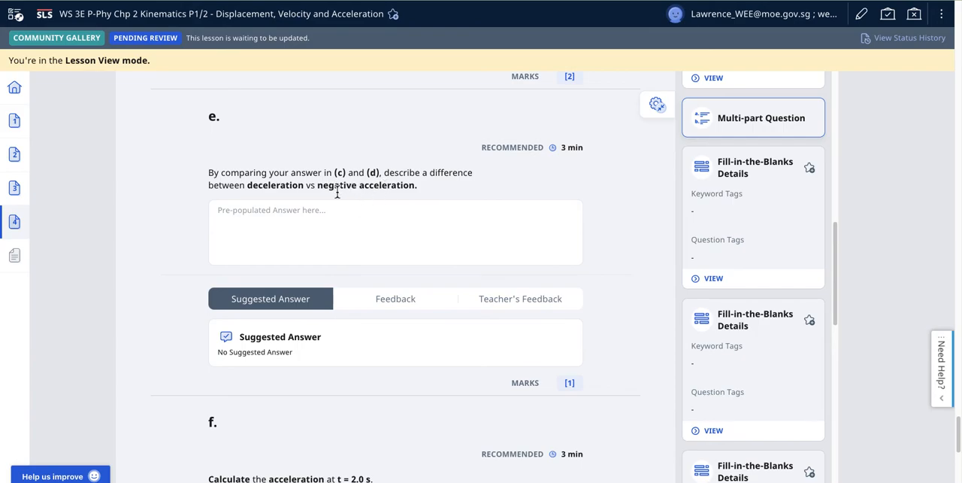
{"action": "mouse_move", "coordinate": [202, 63]}
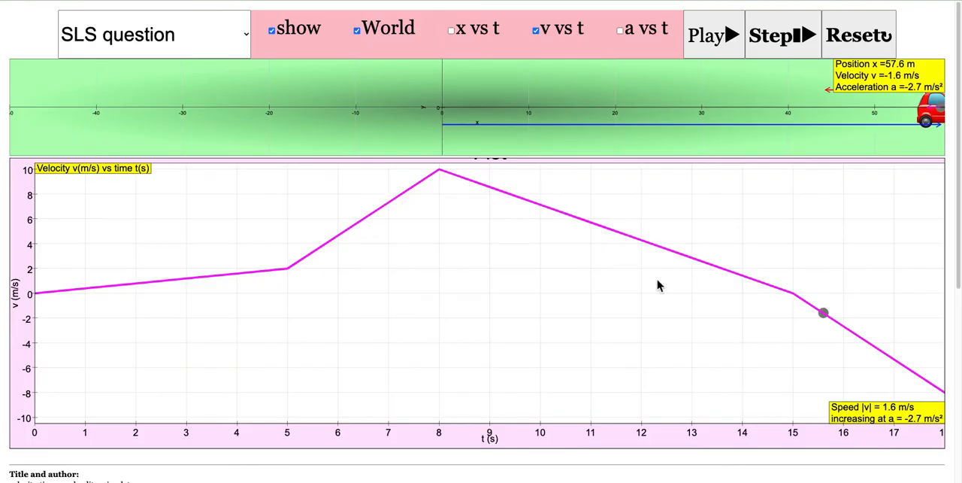
{"action": "mouse_move", "coordinate": [441, 183]}
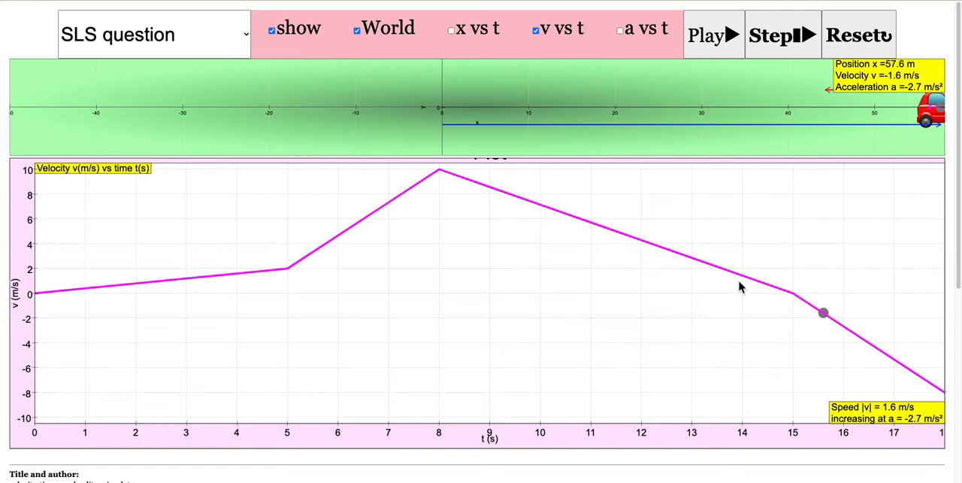
{"action": "mouse_move", "coordinate": [530, 199]}
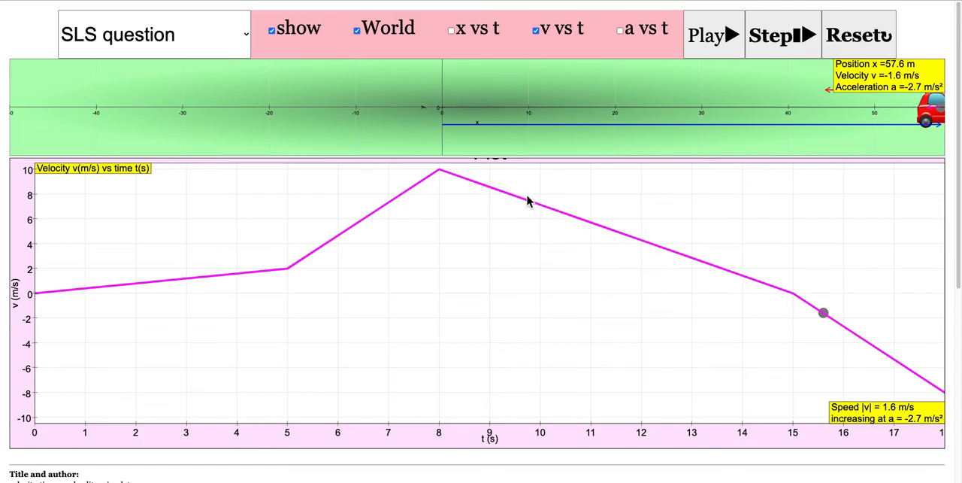
{"action": "mouse_move", "coordinate": [661, 259]}
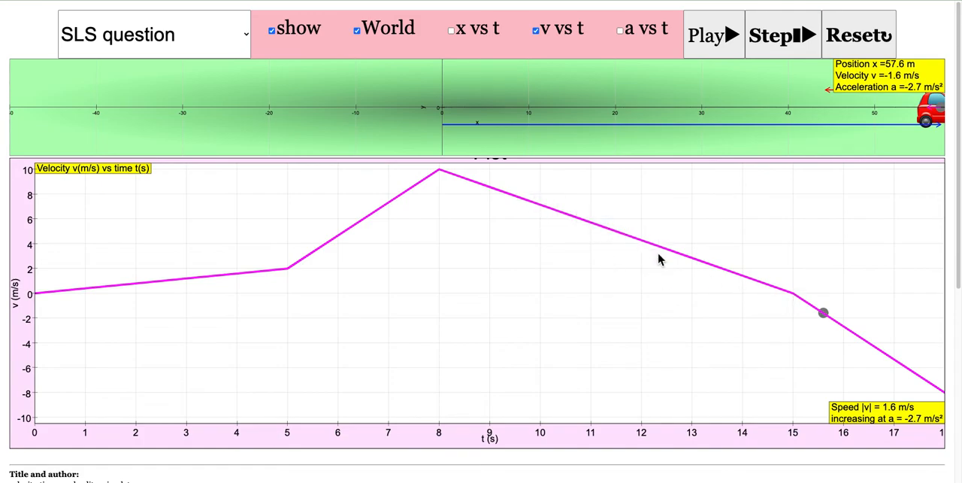
{"action": "mouse_move", "coordinate": [760, 287]}
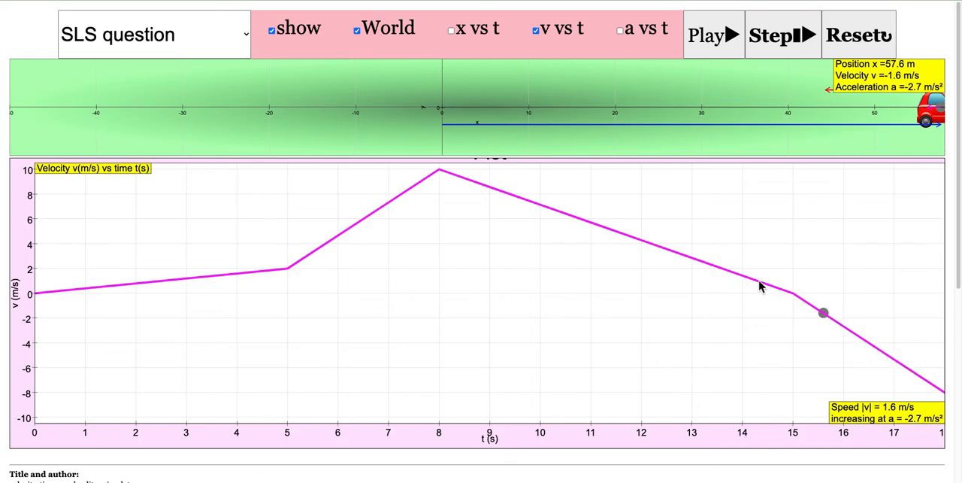
{"action": "mouse_move", "coordinate": [890, 366]}
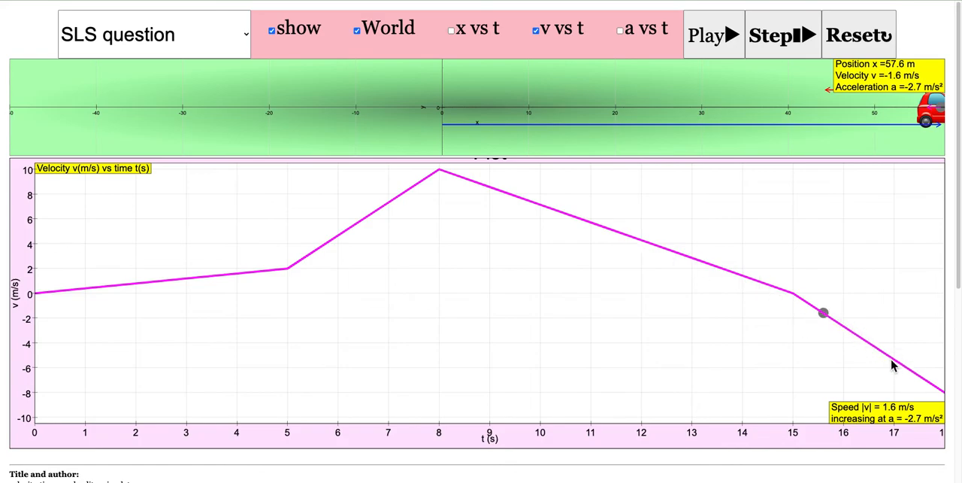
{"action": "mouse_move", "coordinate": [883, 371]}
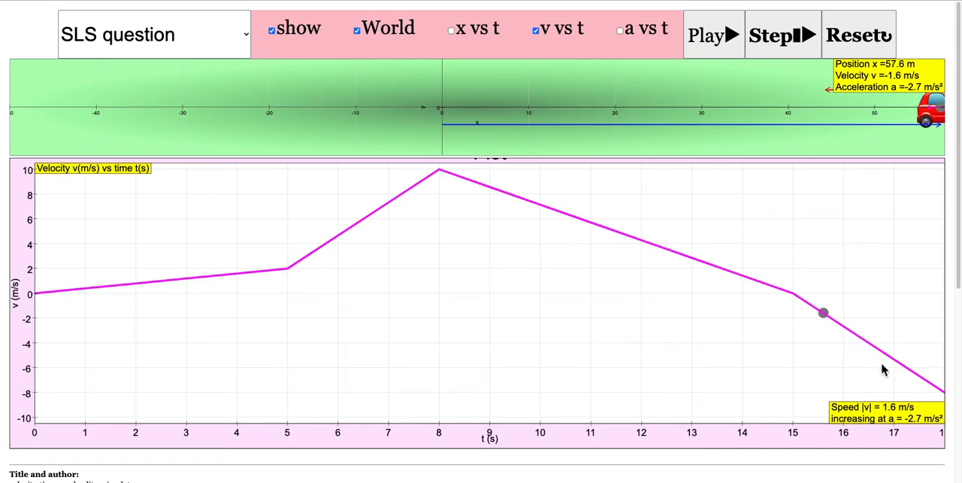
{"action": "mouse_move", "coordinate": [439, 175]}
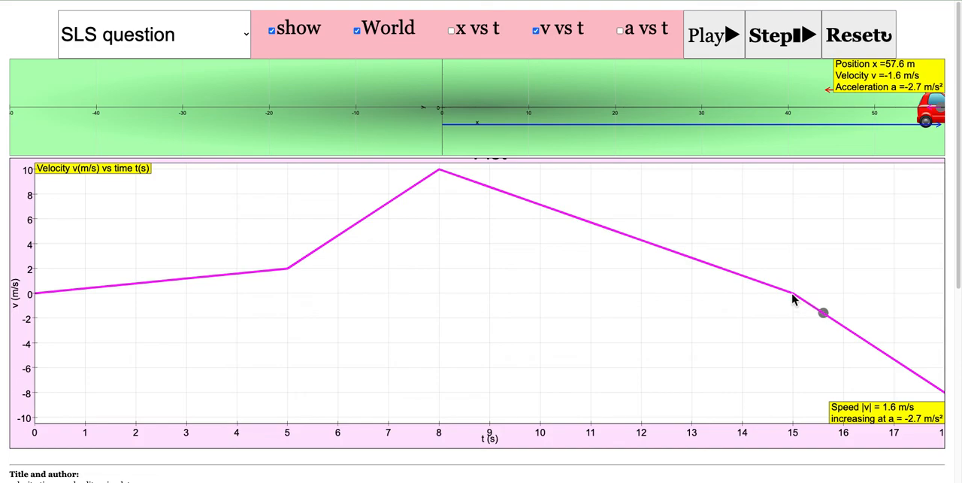
{"action": "mouse_move", "coordinate": [793, 299]}
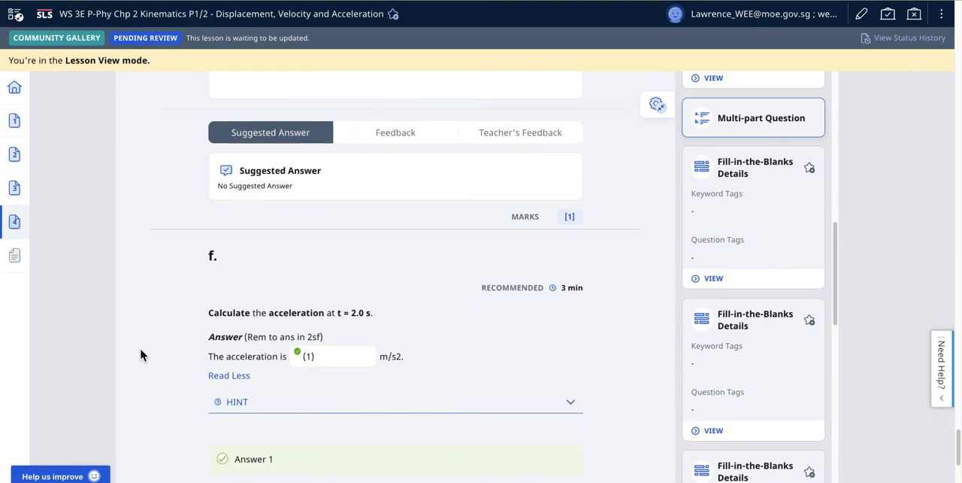
{"action": "mouse_move", "coordinate": [343, 316]}
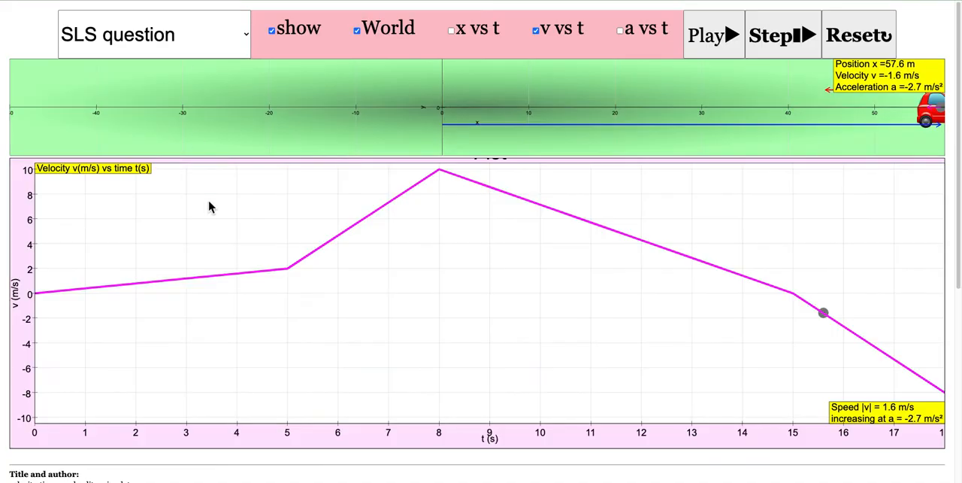
{"action": "mouse_move", "coordinate": [173, 284]}
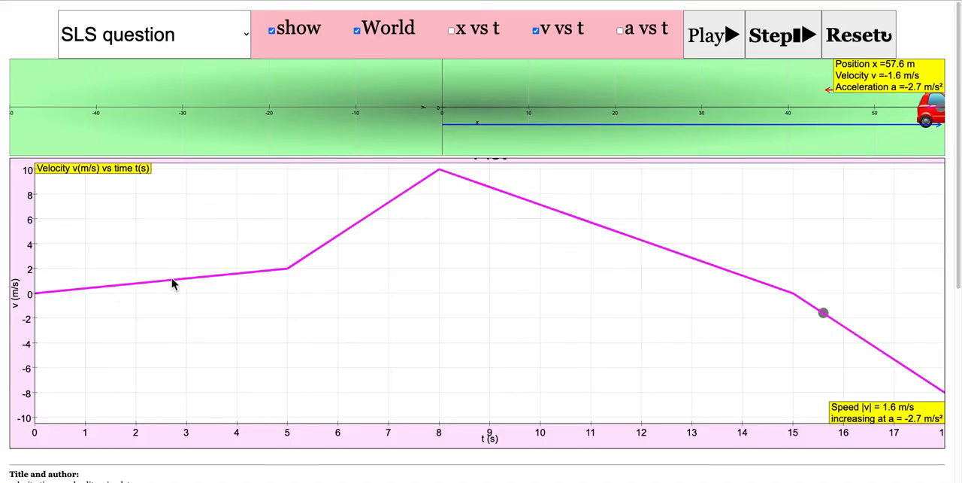
{"action": "mouse_move", "coordinate": [201, 283]}
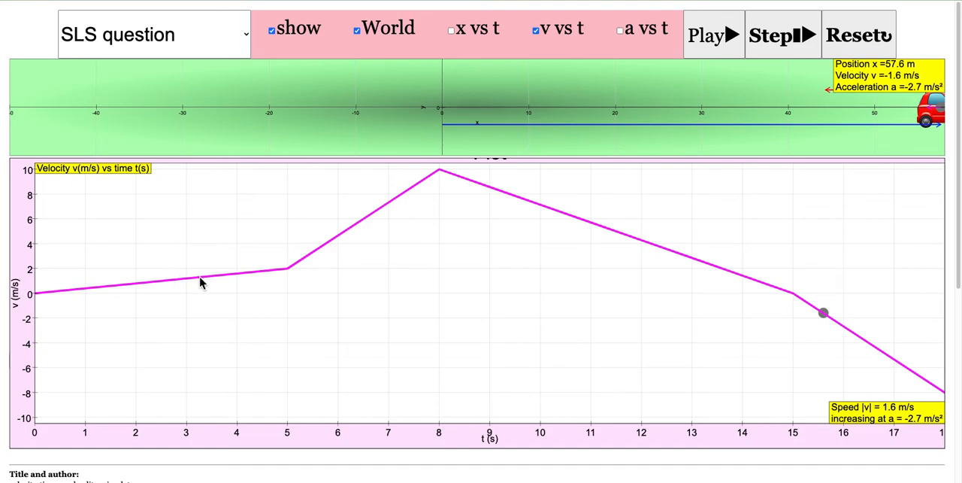
{"action": "mouse_move", "coordinate": [134, 291]}
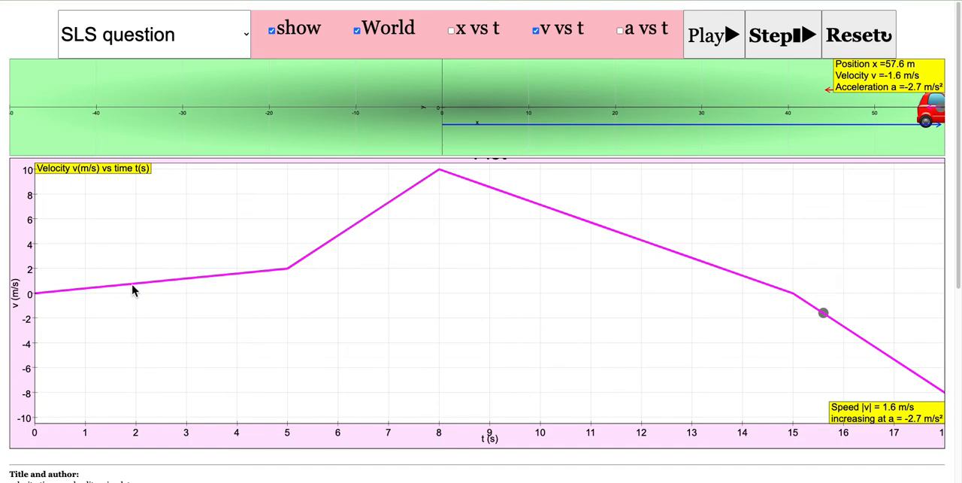
{"action": "mouse_move", "coordinate": [280, 276]}
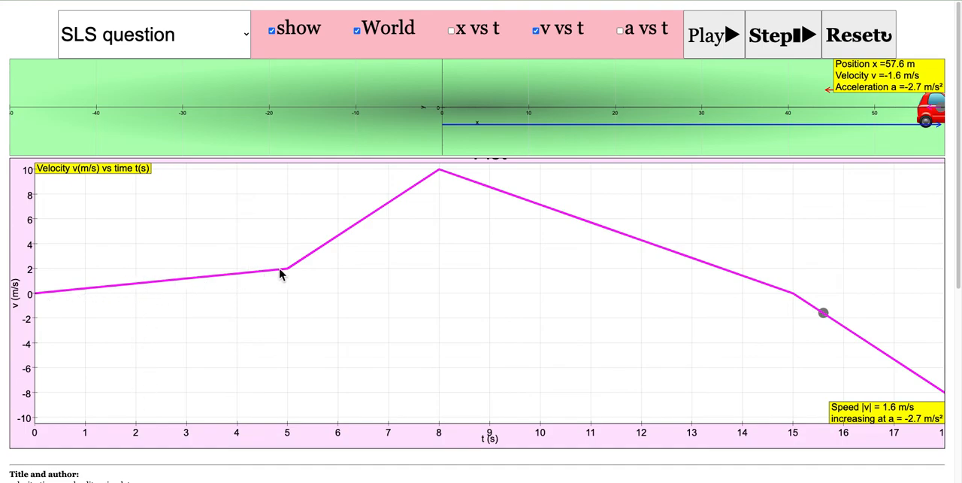
{"action": "mouse_move", "coordinate": [628, 37]}
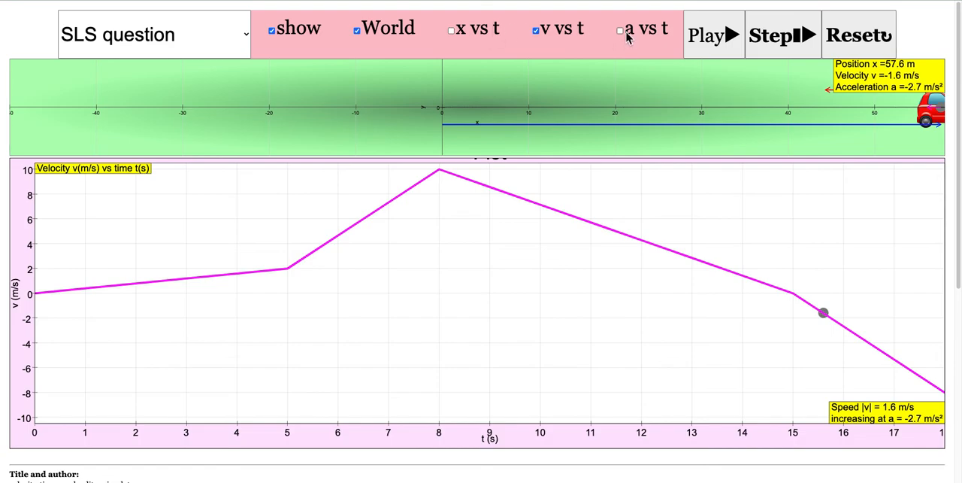
- Show only the acceleration-time graph and replay, pausing early at constant 0.4 m/s²
{"action": "left_click", "coordinate": [620, 29]}
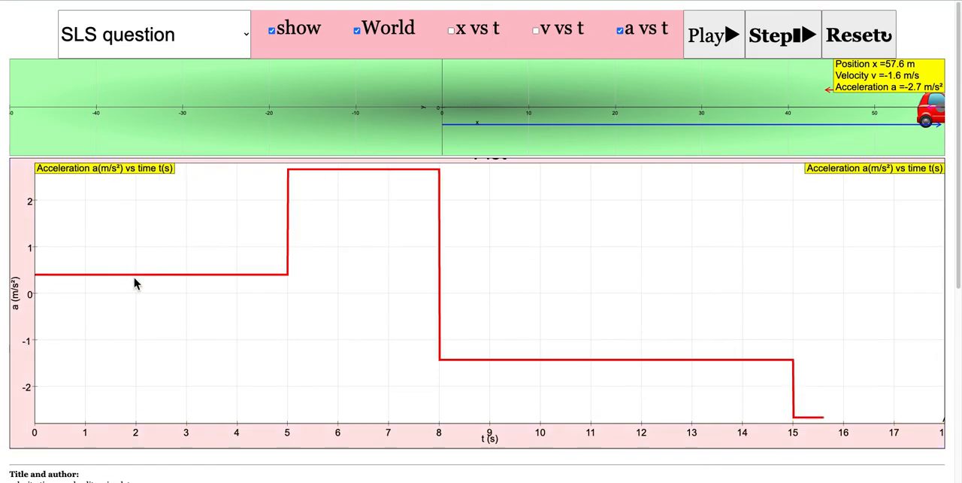
{"action": "mouse_move", "coordinate": [746, 69]}
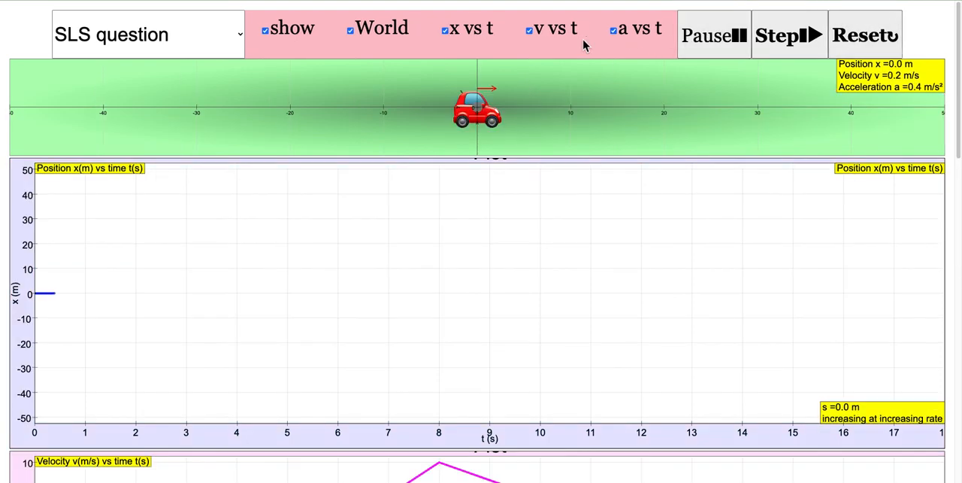
{"action": "left_click", "coordinate": [444, 29]}
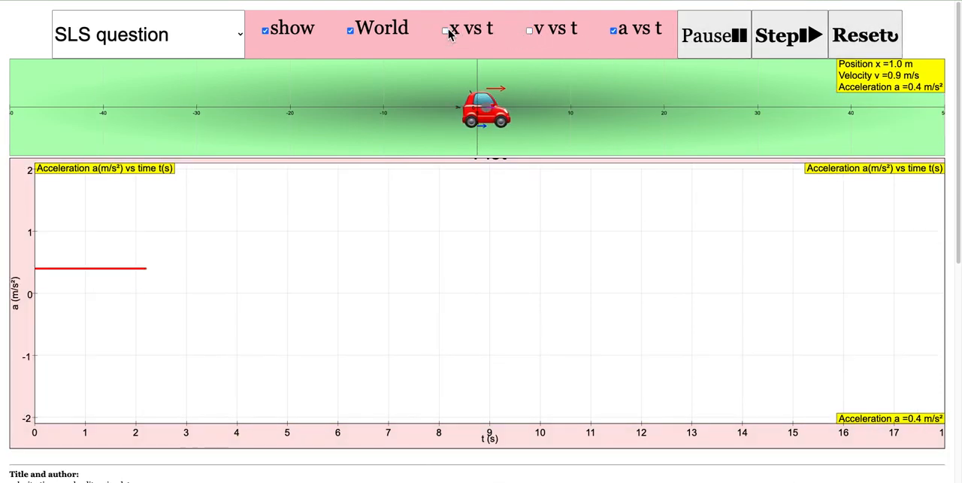
{"action": "left_click", "coordinate": [714, 35]}
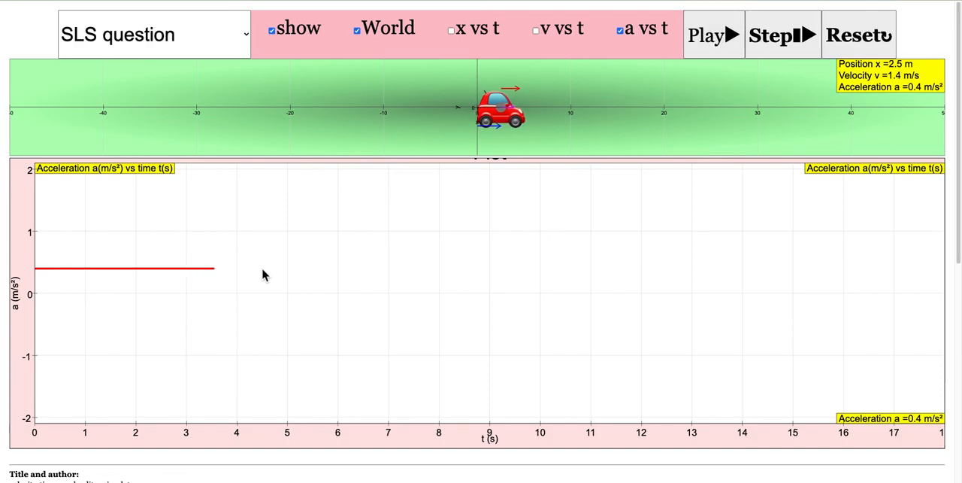
{"action": "mouse_move", "coordinate": [347, 299]}
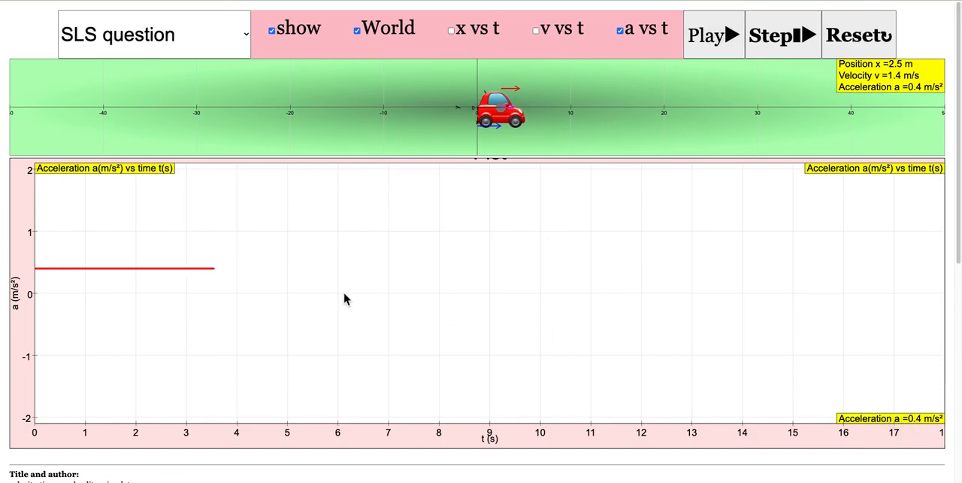